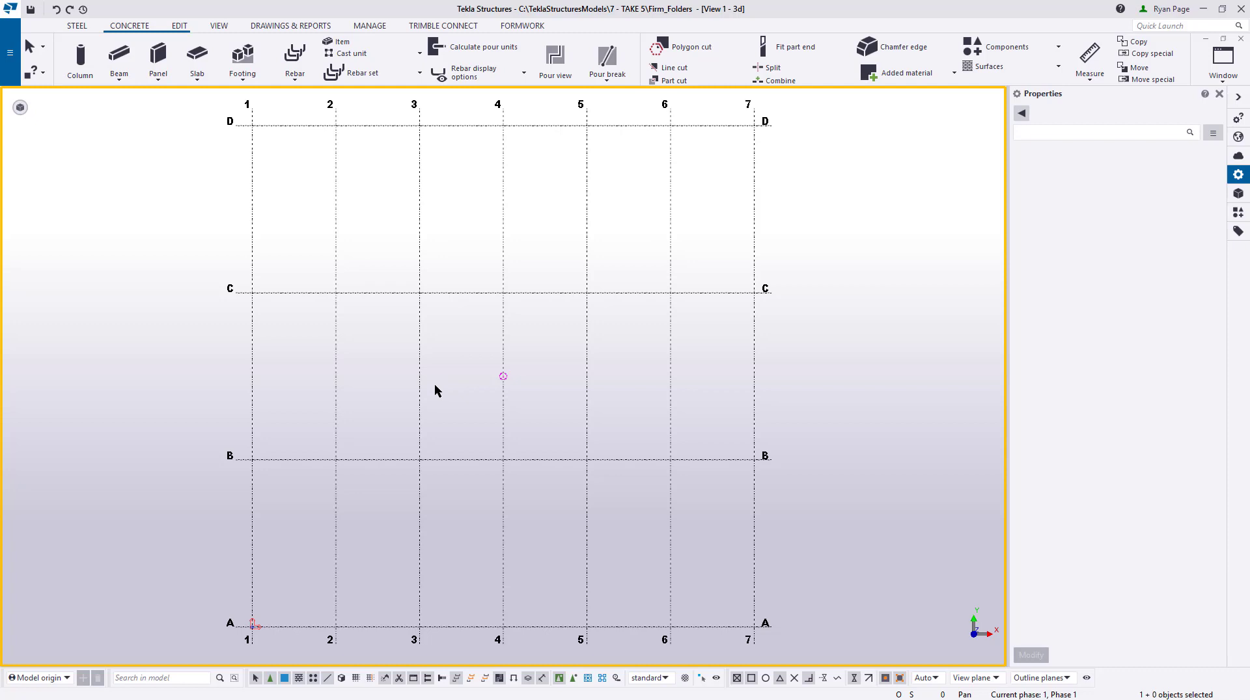
{"action": "mouse_move", "coordinate": [431, 327]}
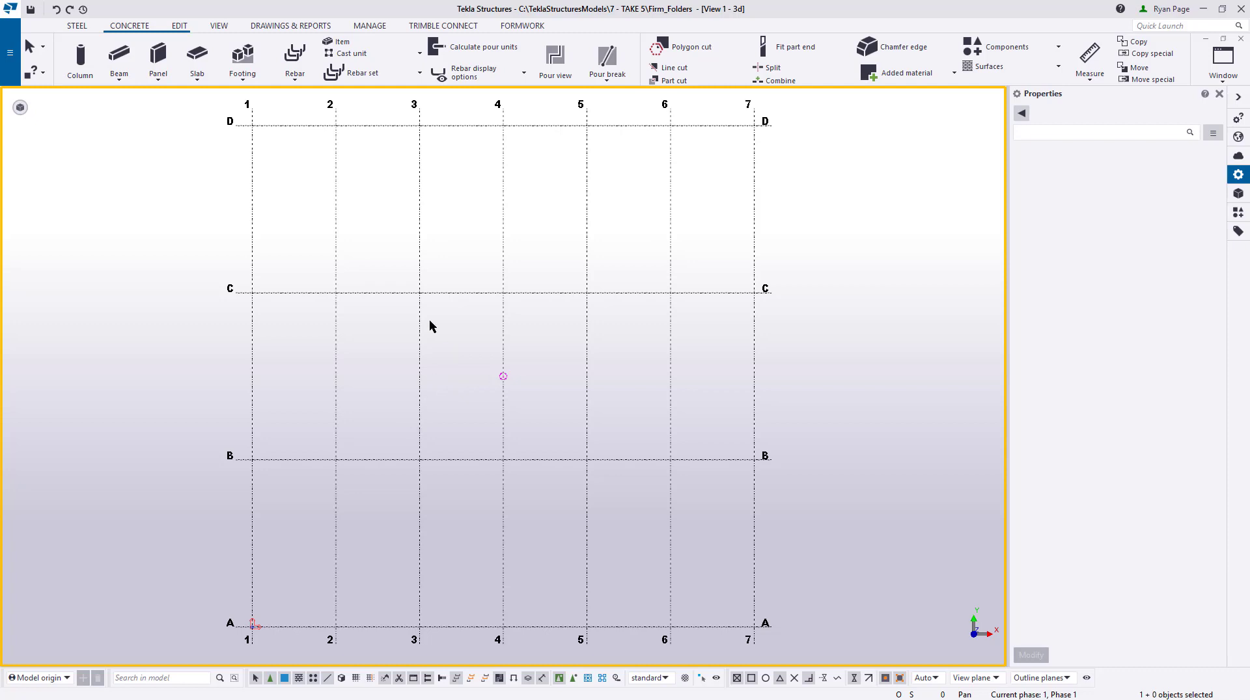
{"action": "mouse_move", "coordinate": [77, 86]}
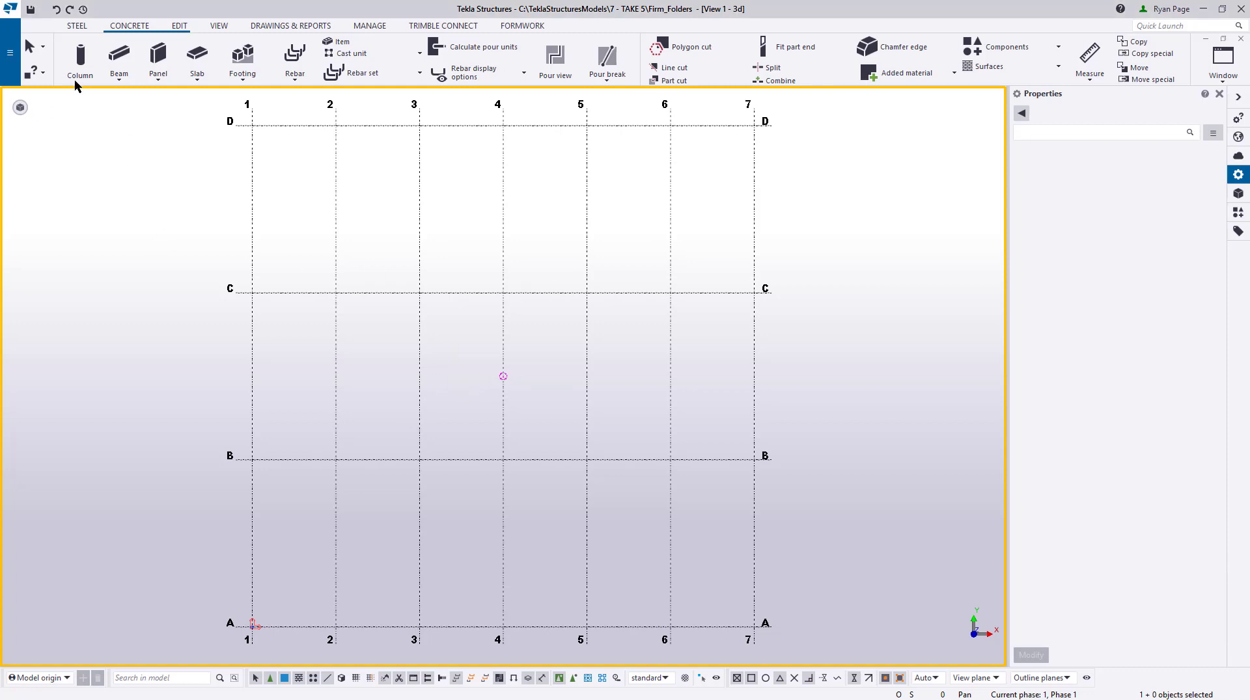
Step: Place a concrete column at the B/2 grid intersection
{"action": "left_click", "coordinate": [79, 60]}
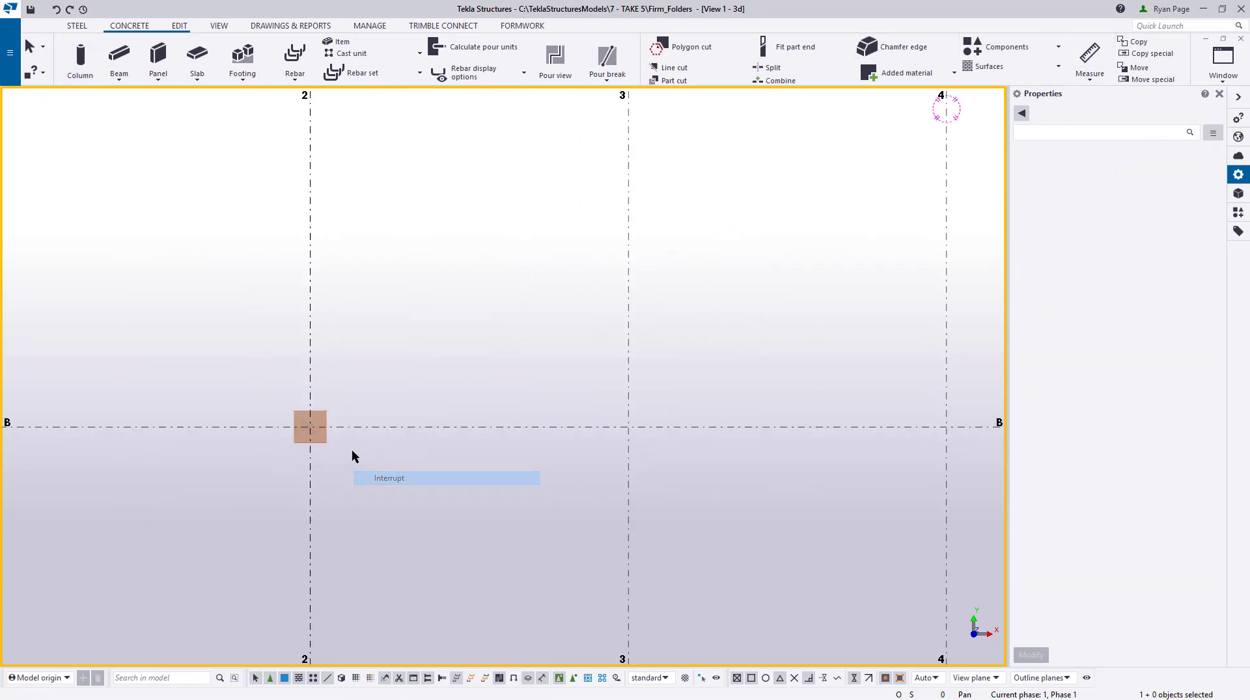
Step: Copy the column along line B and modify each copy's size, giving the third a round profile
{"action": "right_click", "coordinate": [310, 426]}
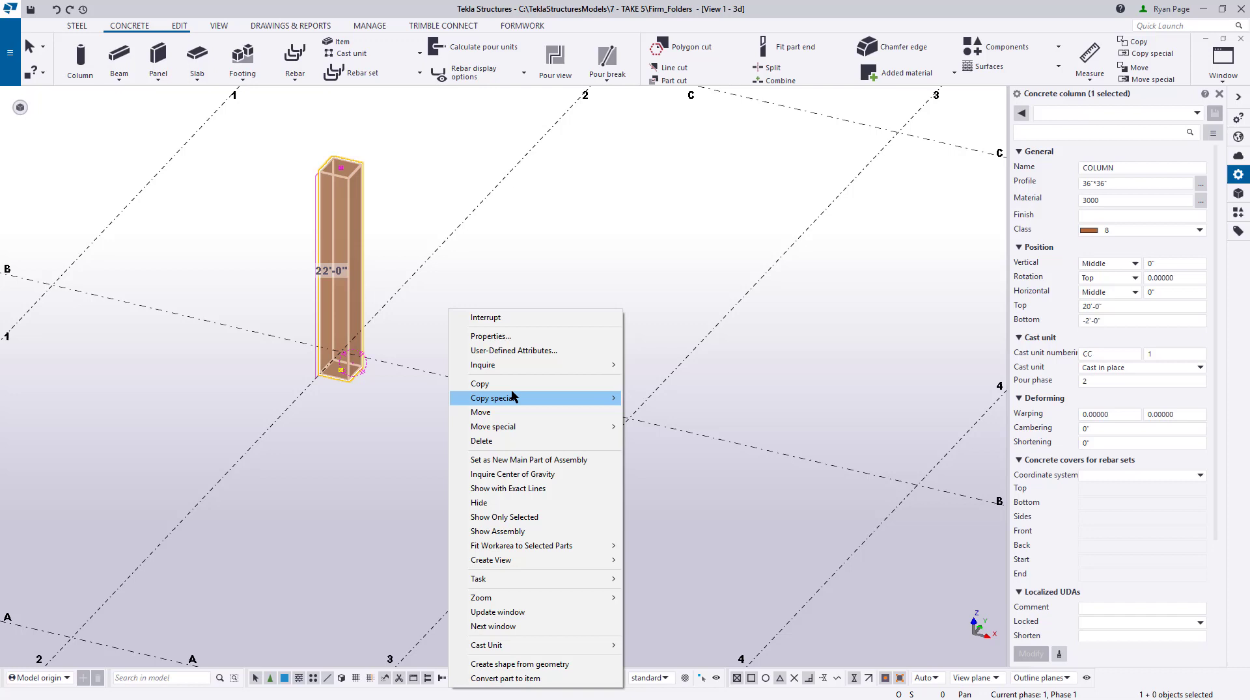
{"action": "left_click", "coordinate": [480, 382]}
{"action": "type", "text": "c"}
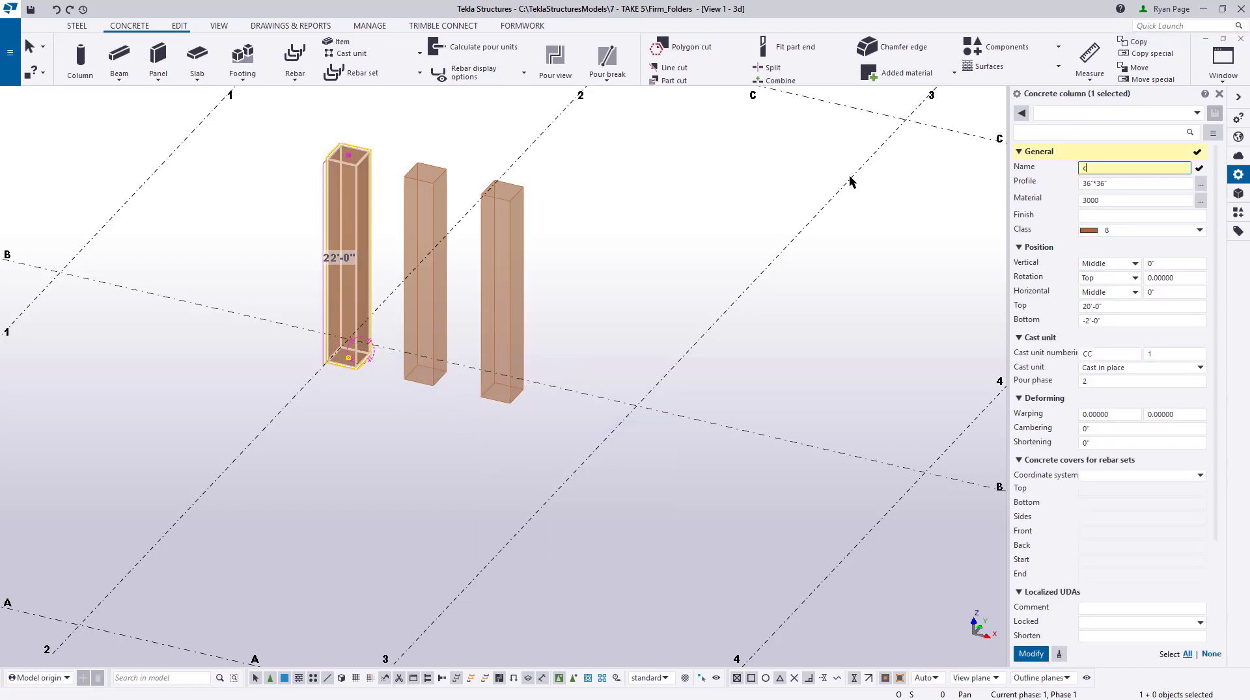
{"action": "left_click", "coordinate": [1030, 655]}
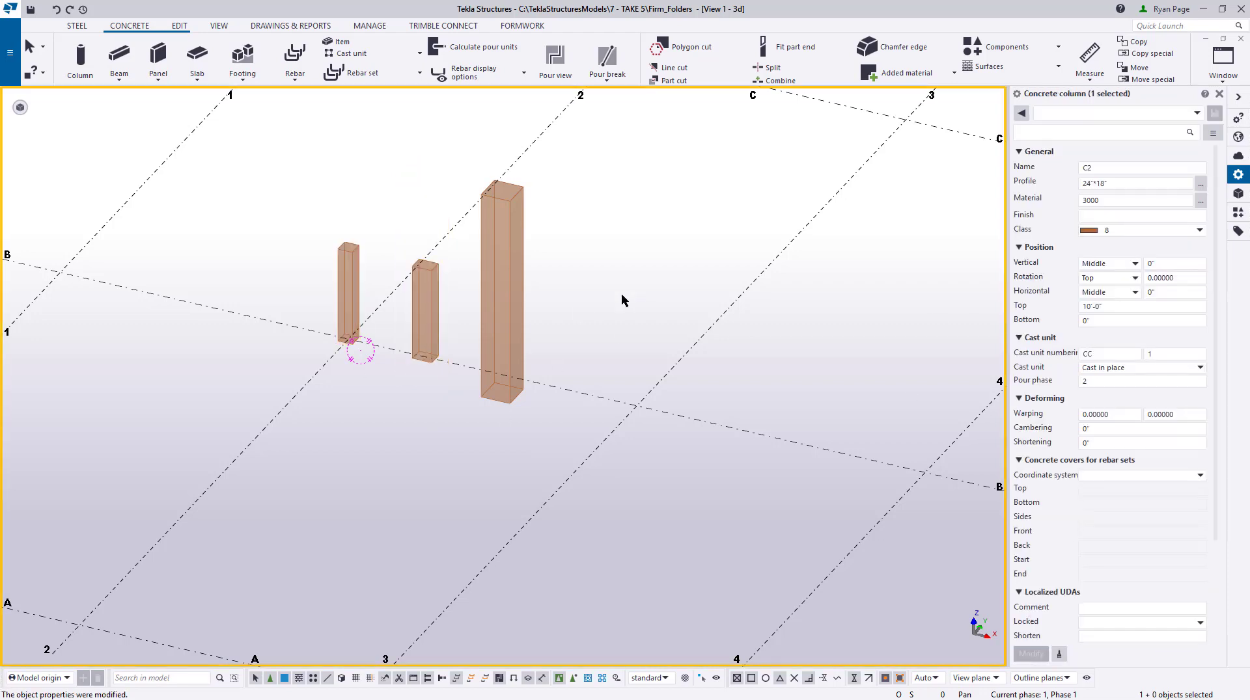
{"action": "left_click", "coordinate": [500, 286]}
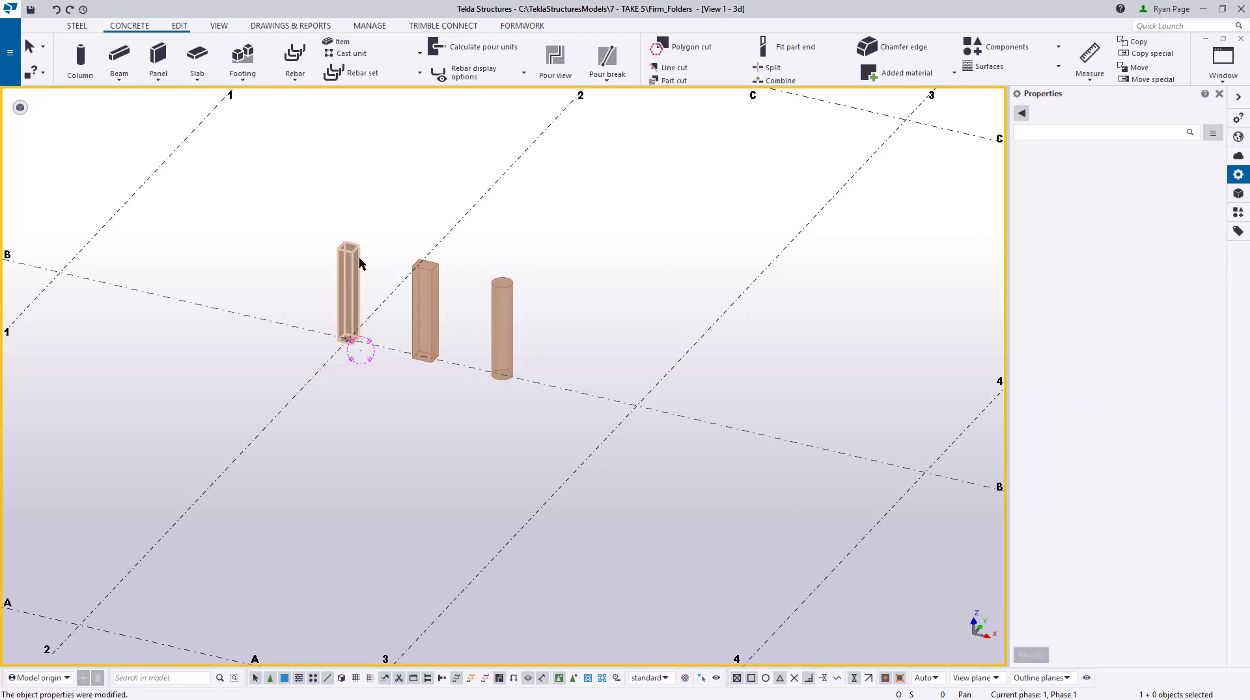
Step: Save the first, second and round columns' properties as presets TR_Column_C1, TR_Column_C2 and TR_Column_C3
{"action": "left_click", "coordinate": [349, 303]}
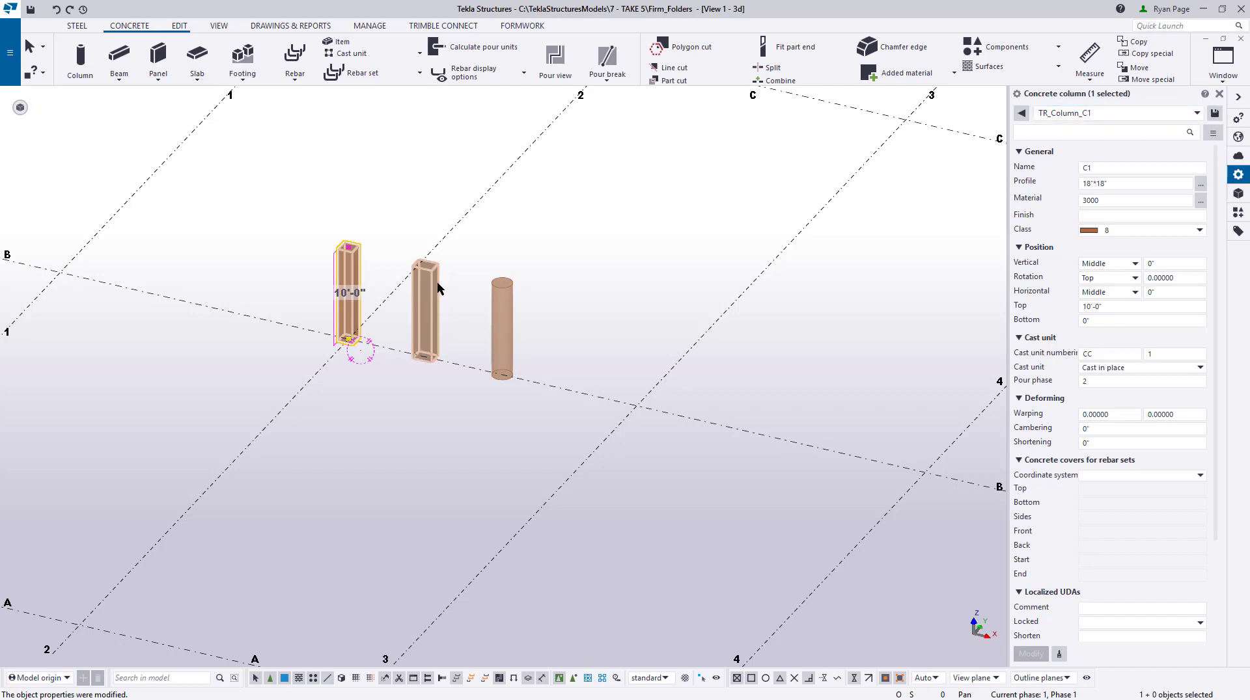
{"action": "left_click", "coordinate": [425, 311]}
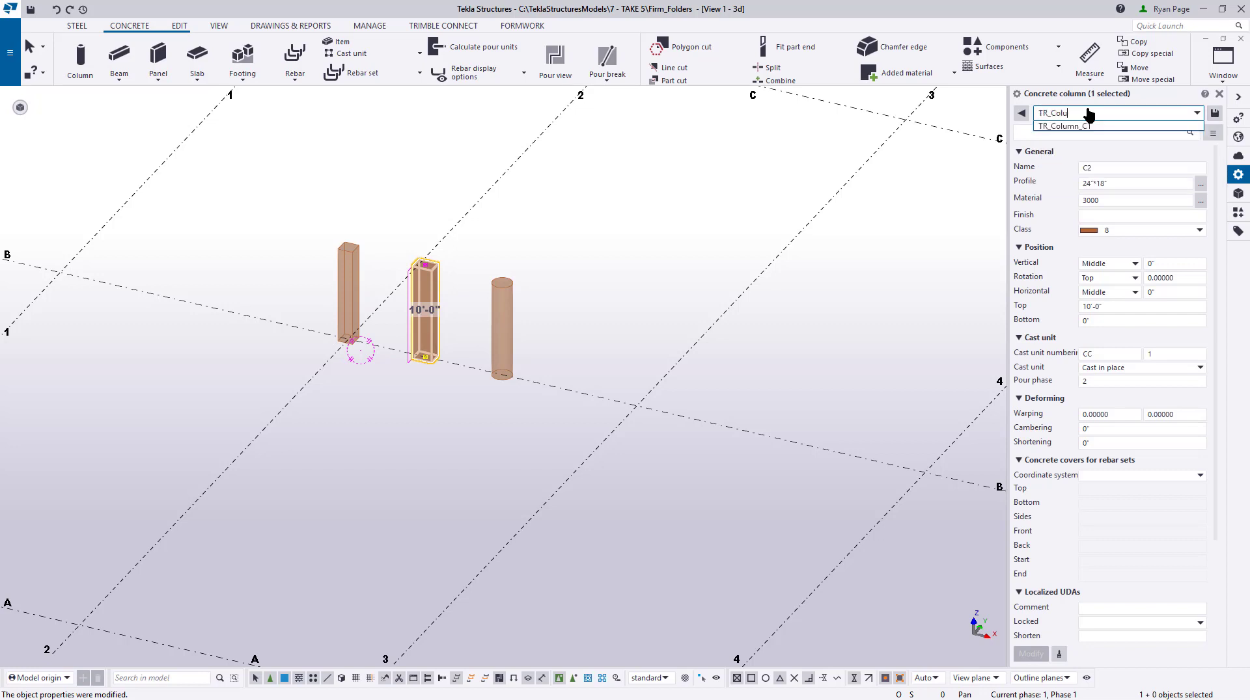
{"action": "left_click", "coordinate": [1062, 126]}
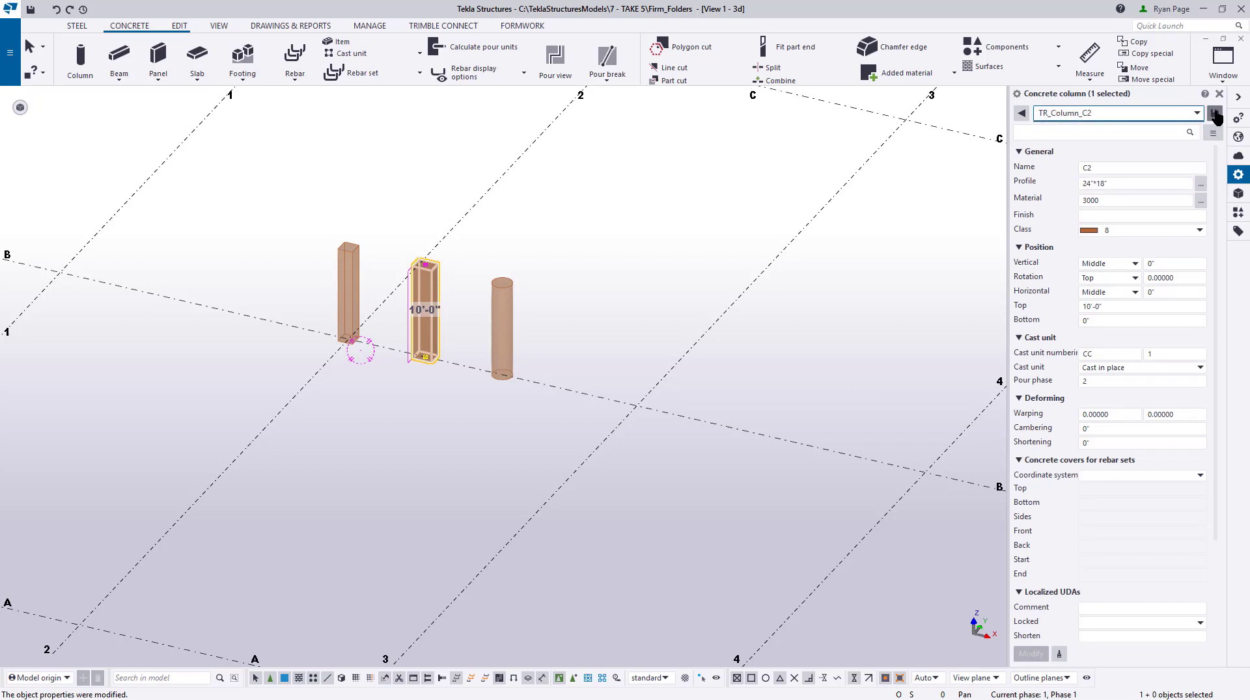
{"action": "left_click", "coordinate": [1195, 112]}
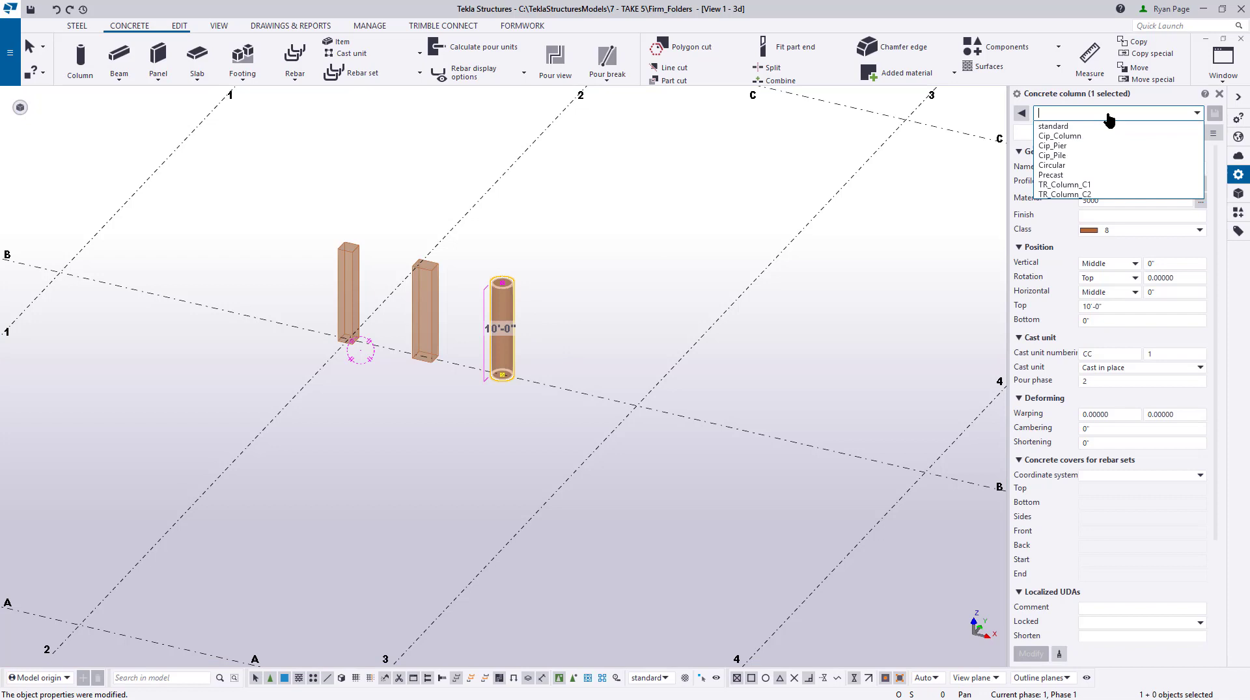
{"action": "type", "text": "TR_Column_C"}
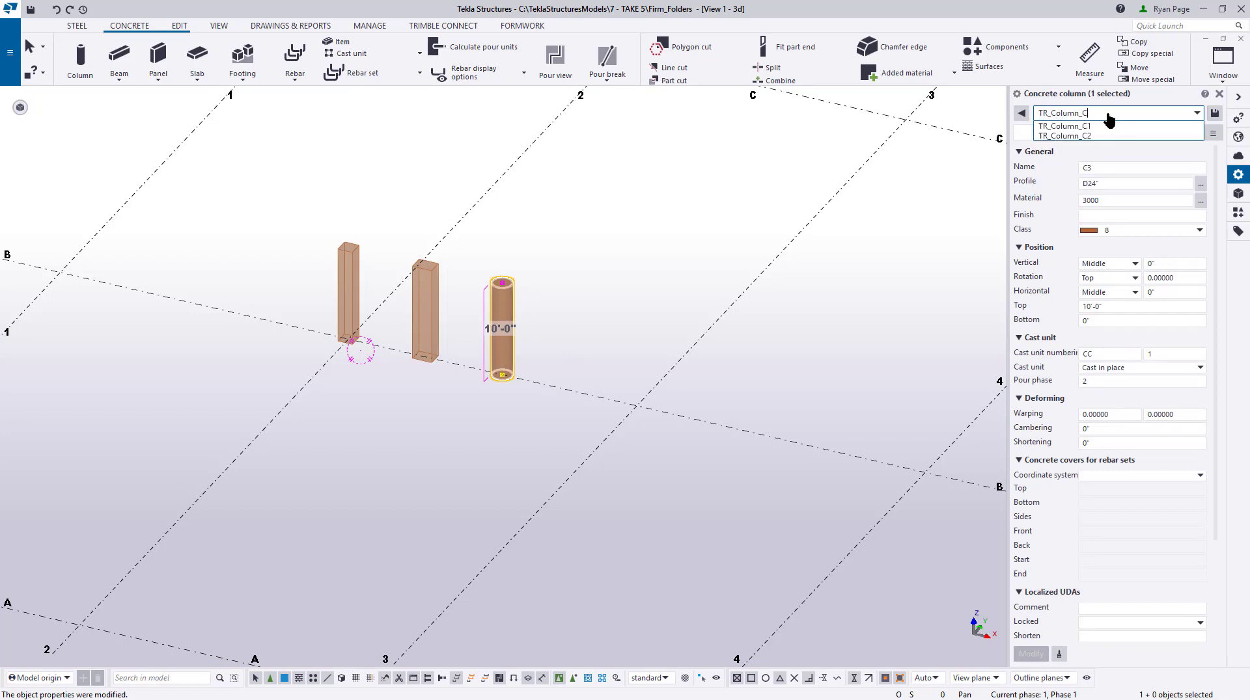
{"action": "left_click", "coordinate": [1195, 112]}
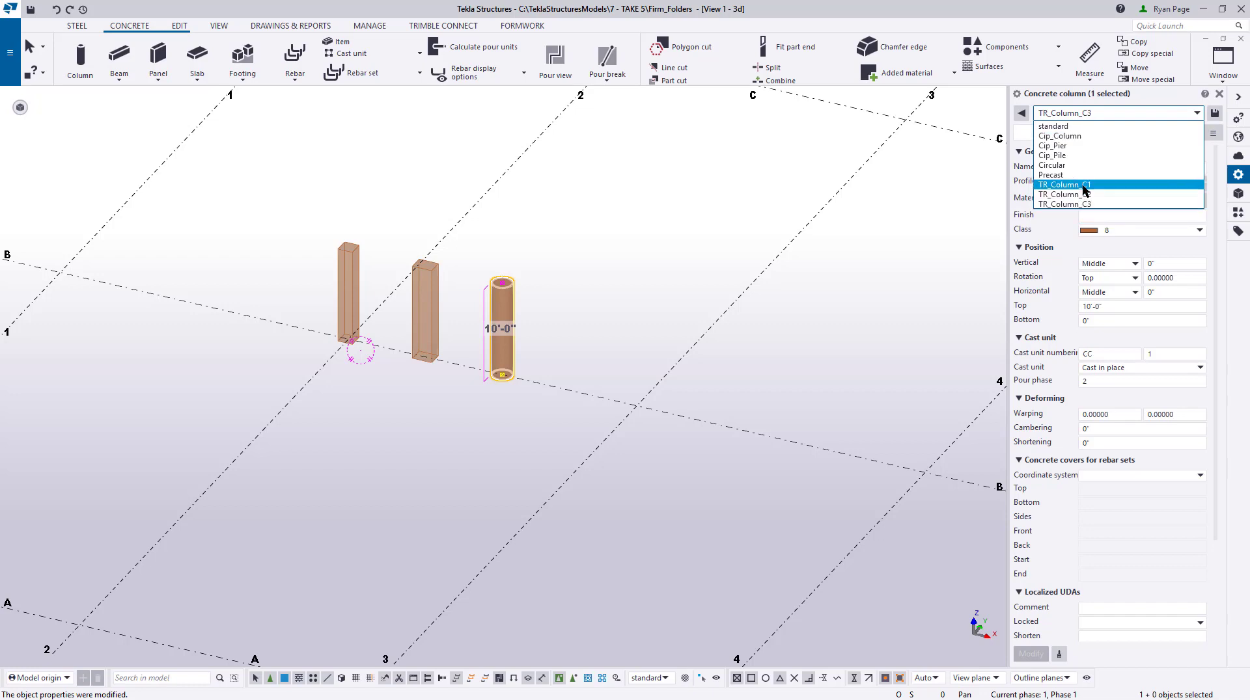
Step: Check the saved preset list and load TR_Column_C1 onto a column
{"action": "left_click", "coordinate": [1064, 183]}
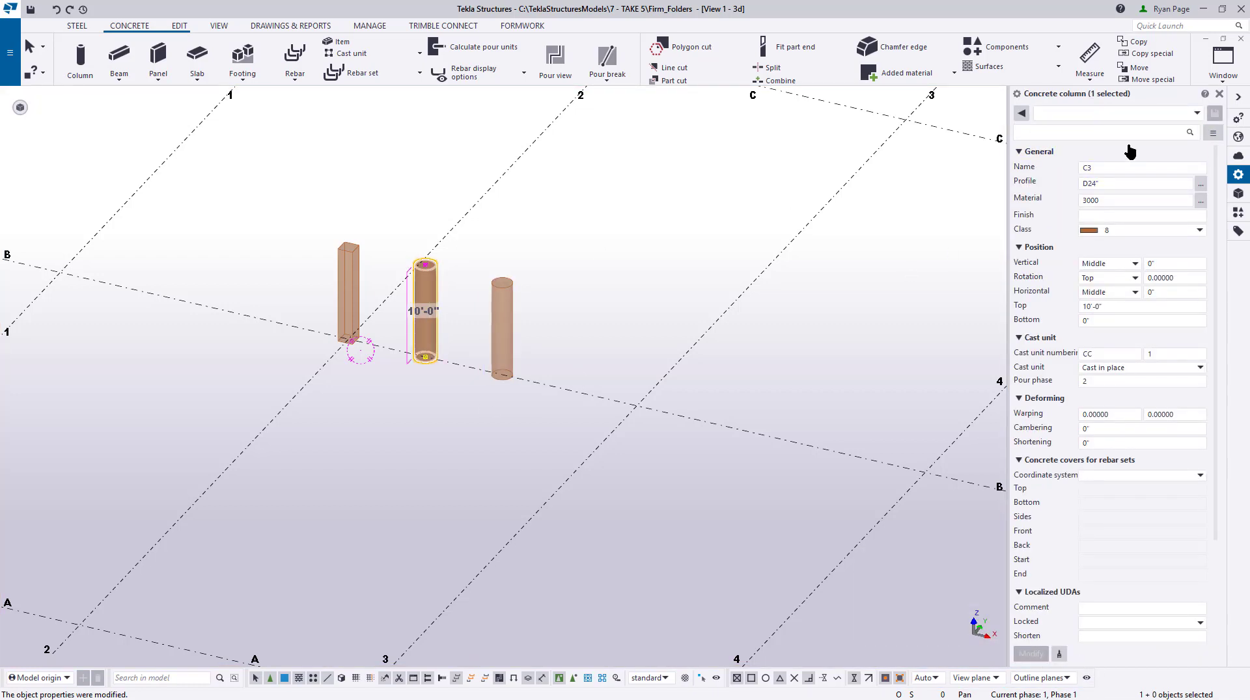
{"action": "left_click", "coordinate": [1194, 112]}
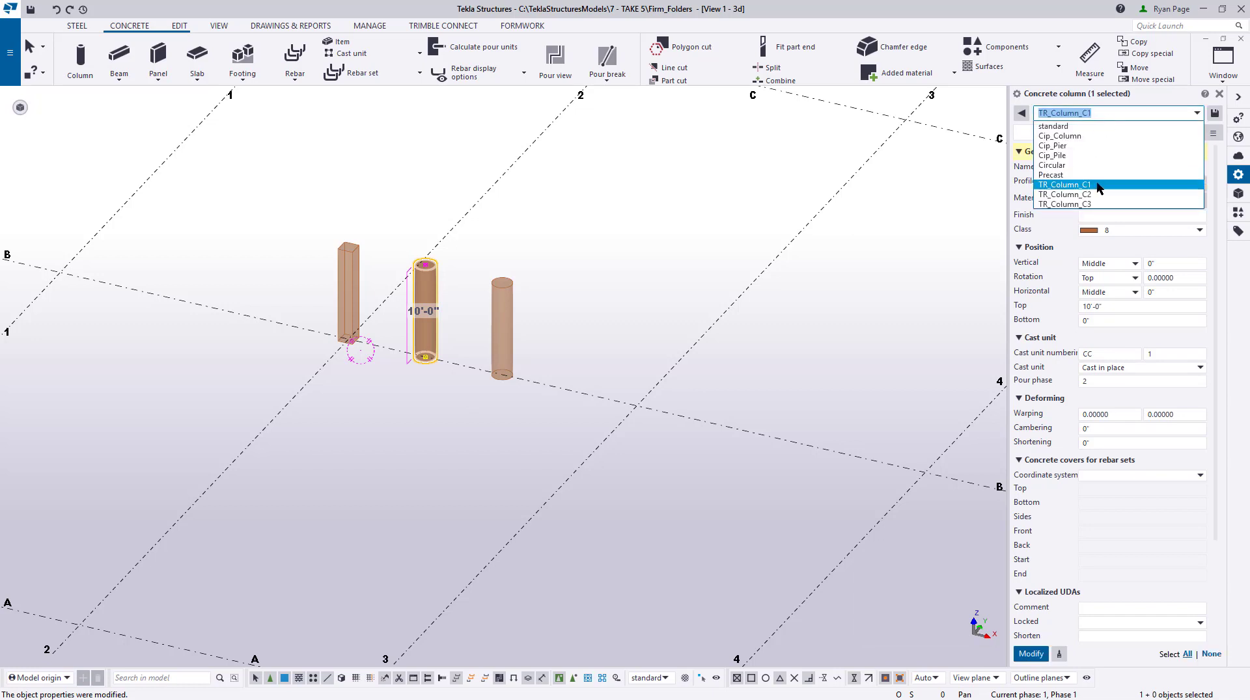
{"action": "left_click", "coordinate": [1065, 183]}
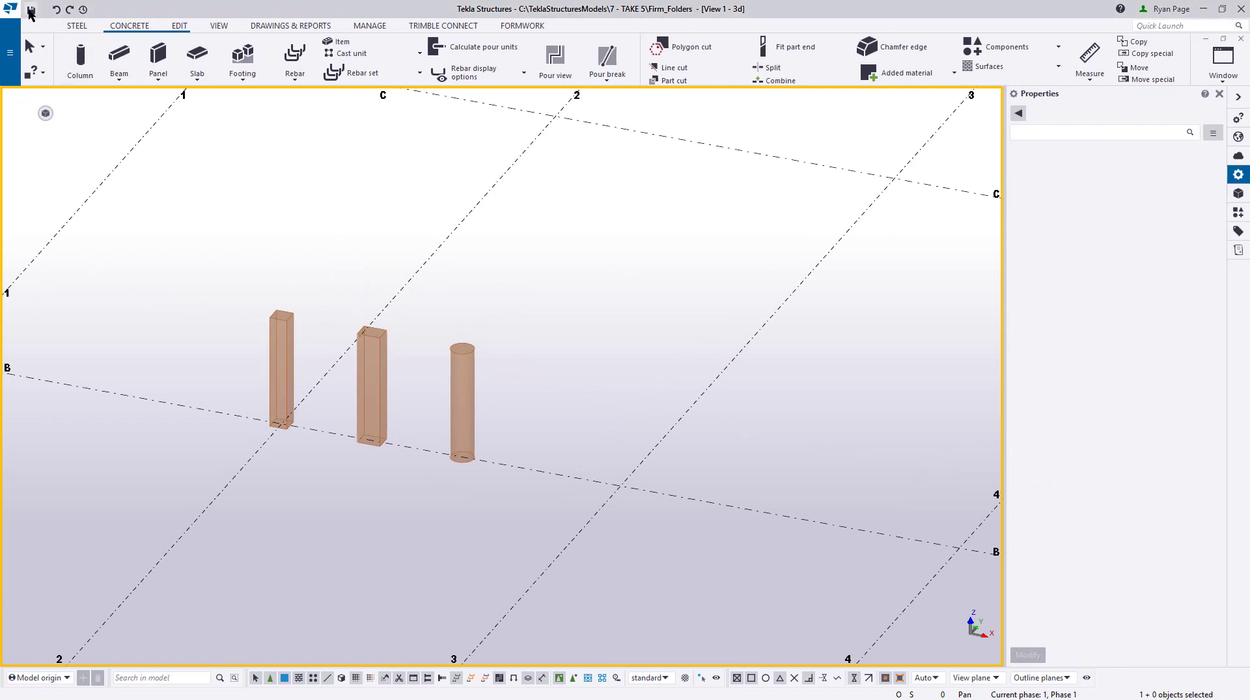
Step: Open the model's Firm_Folders folder in File Explorer from the File menu
{"action": "left_click", "coordinate": [29, 9]}
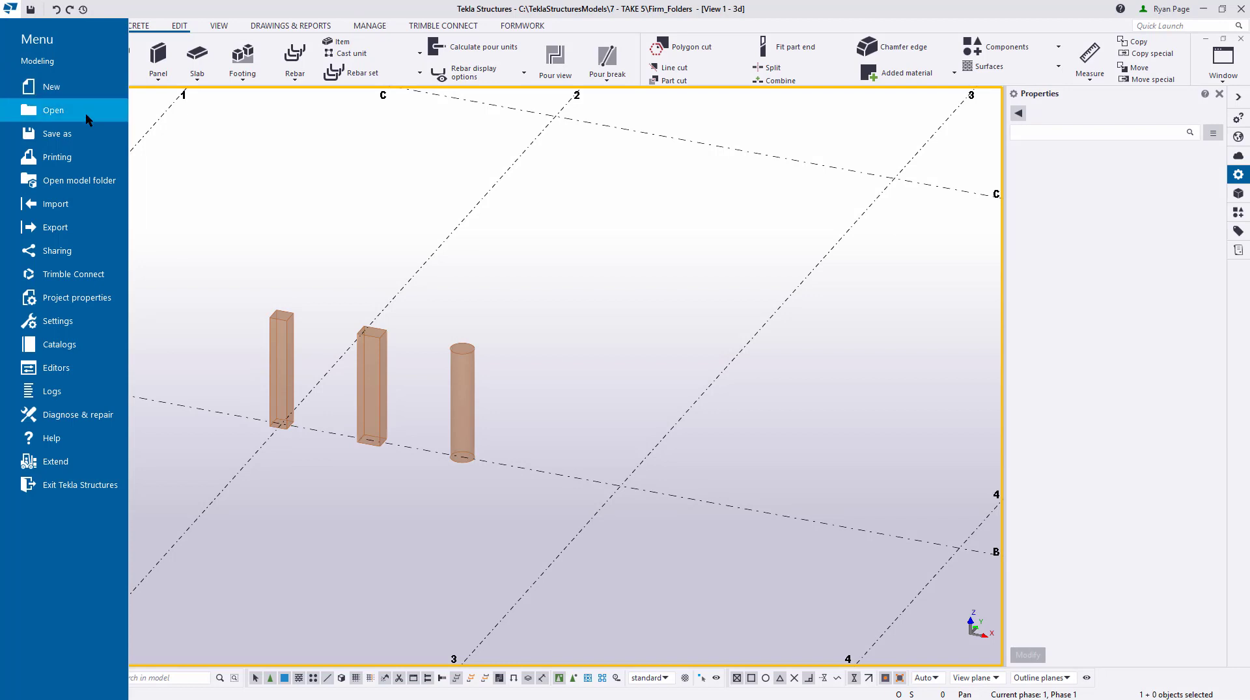
{"action": "mouse_move", "coordinate": [112, 179]}
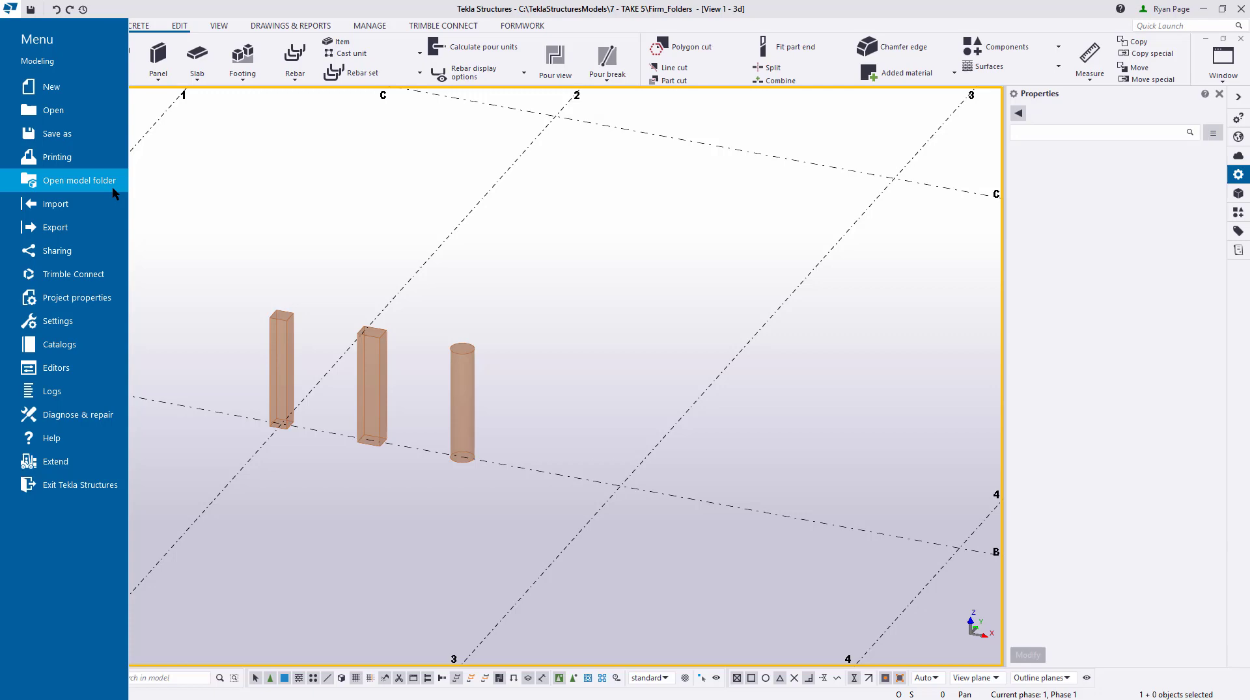
{"action": "left_click", "coordinate": [80, 180]}
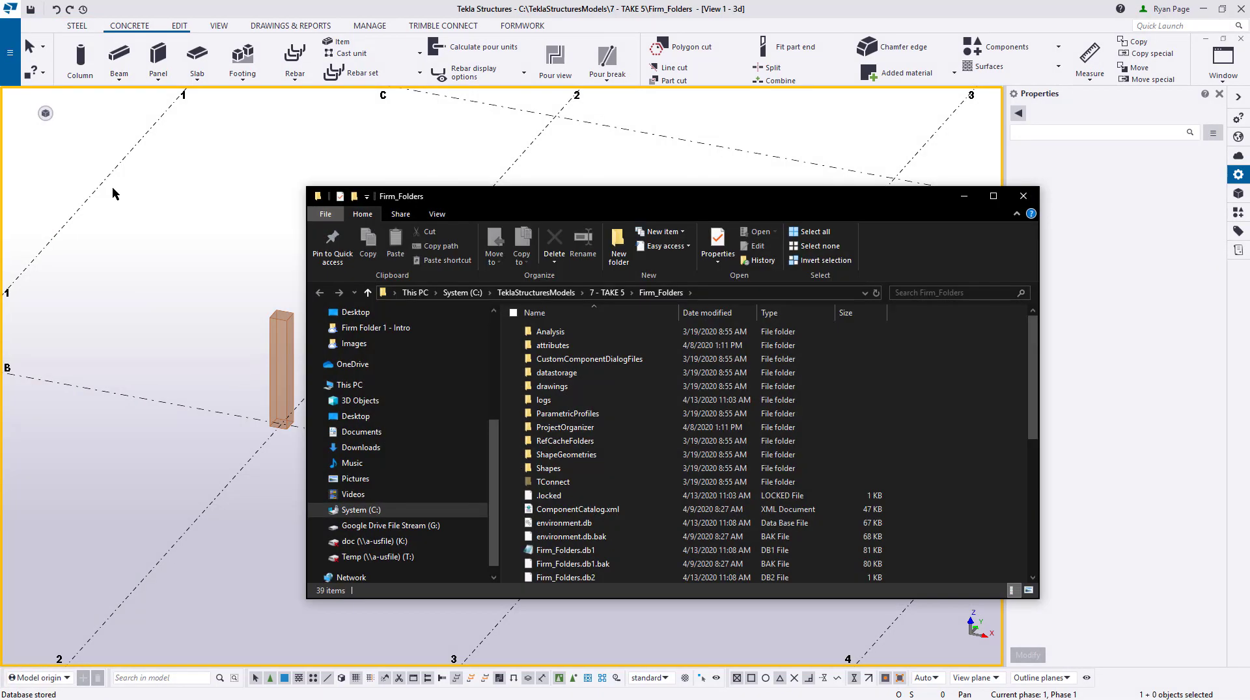
Step: Copy the TR_Column preset files from attributes into a new Concrete Parts folder under Custom folders
{"action": "double_click", "coordinate": [552, 345]}
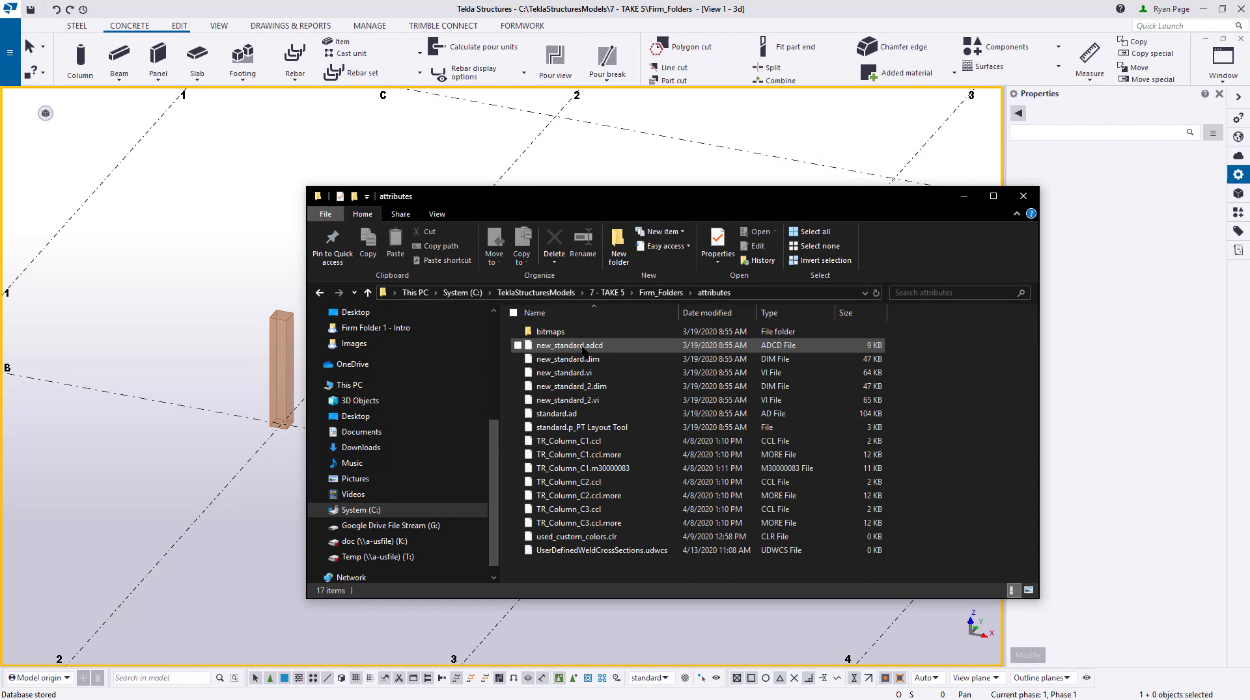
{"action": "left_click", "coordinate": [569, 440]}
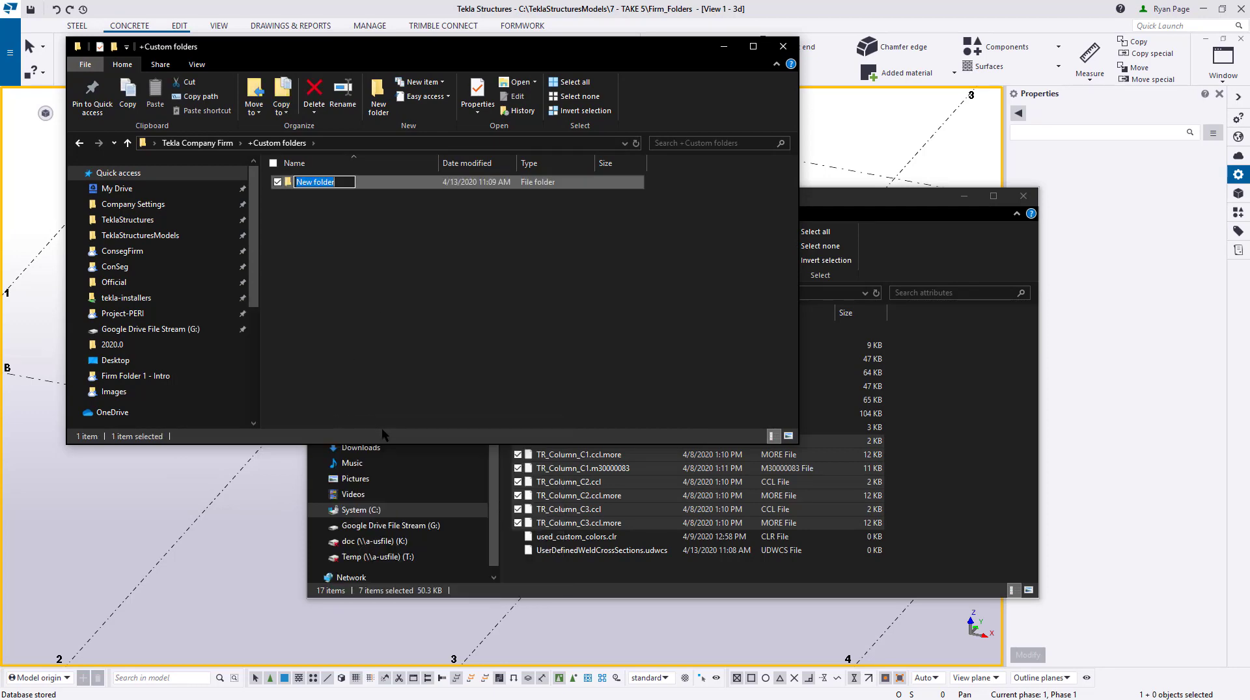
{"action": "type", "text": "Concrete Parts"}
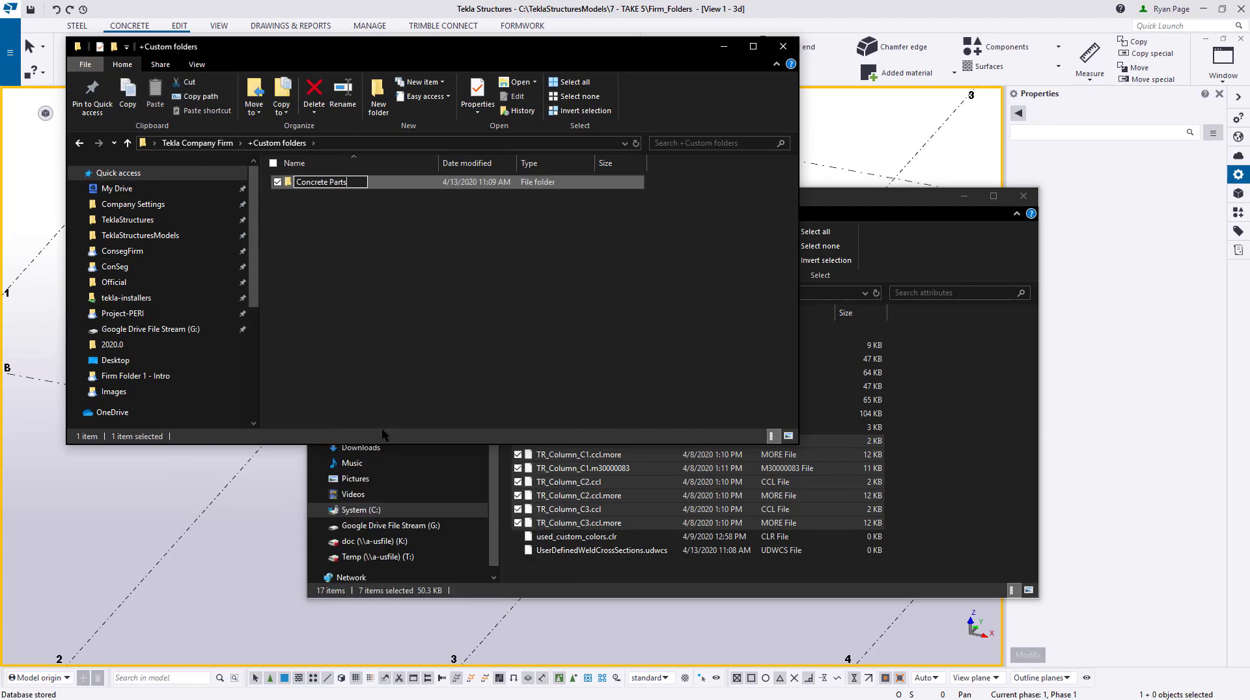
{"action": "right_click", "coordinate": [578, 468]}
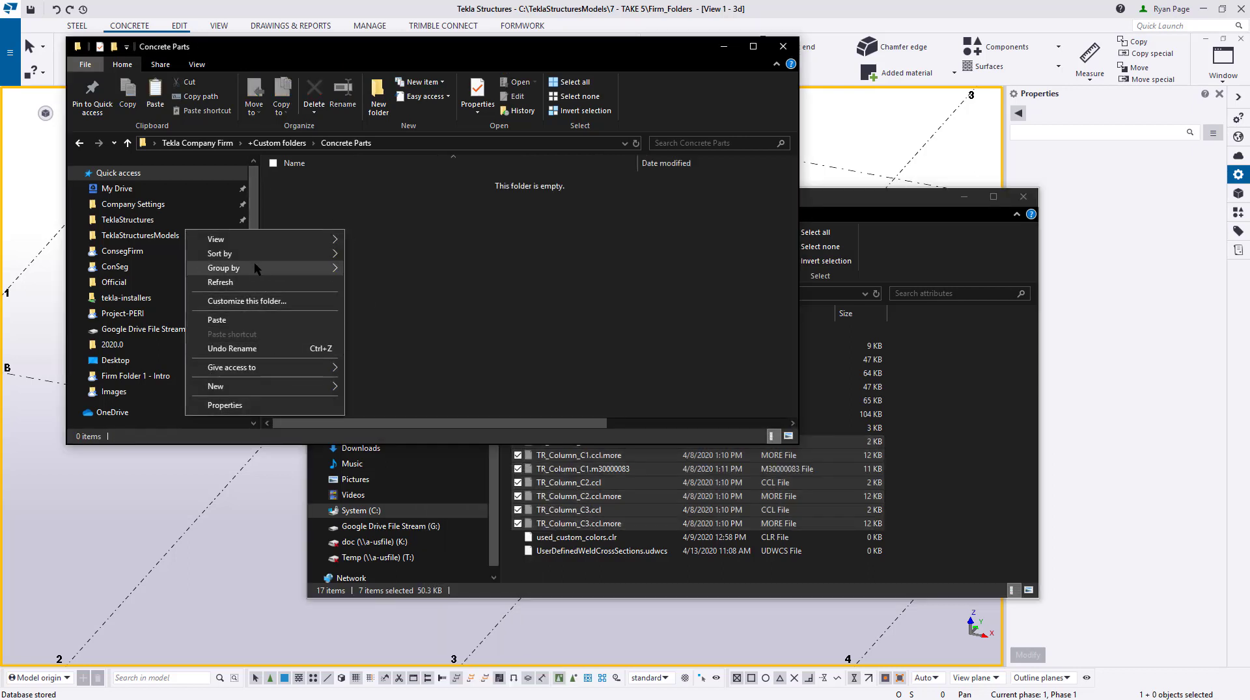
{"action": "left_click", "coordinate": [216, 319]}
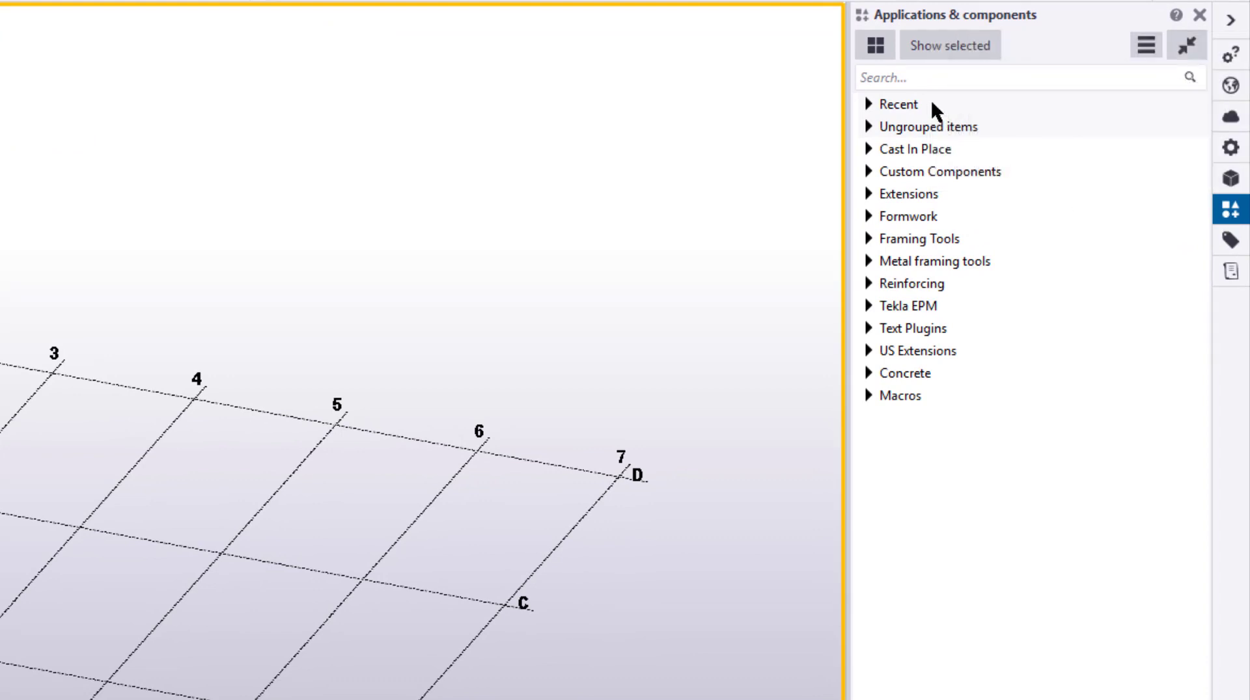
Step: Search for Directory in Applications & components and launch the Directory browser tool
{"action": "type", "text": "D"}
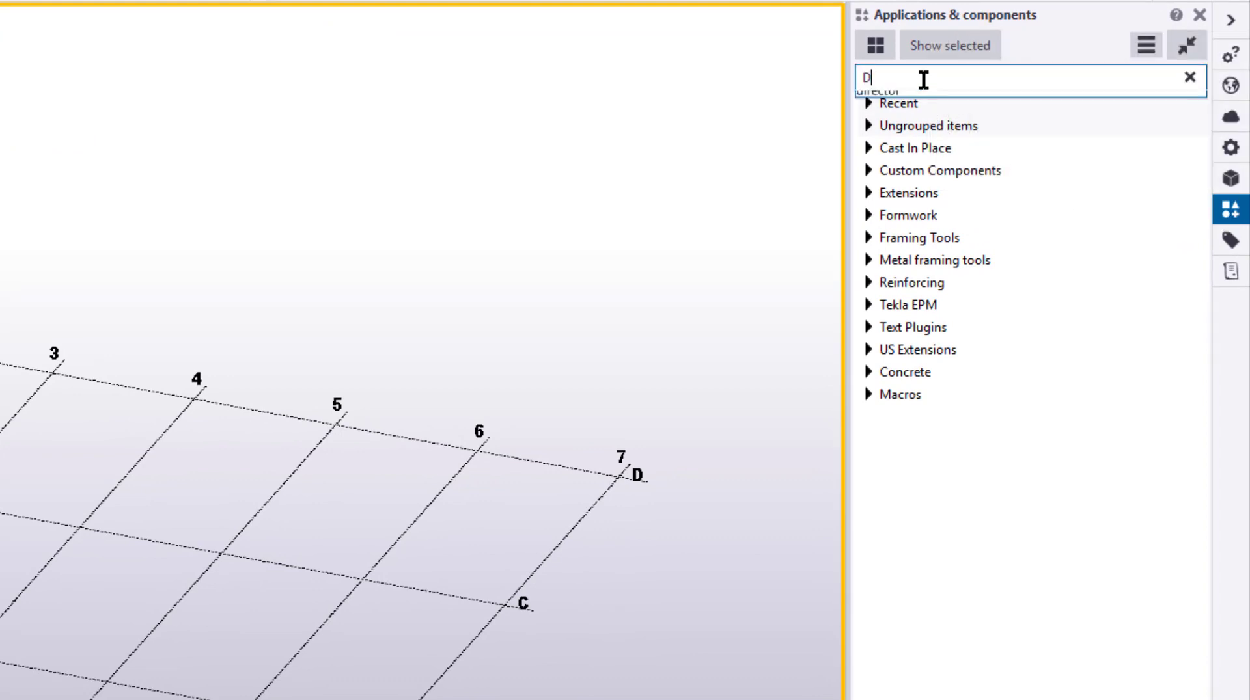
{"action": "type", "text": "irectory"}
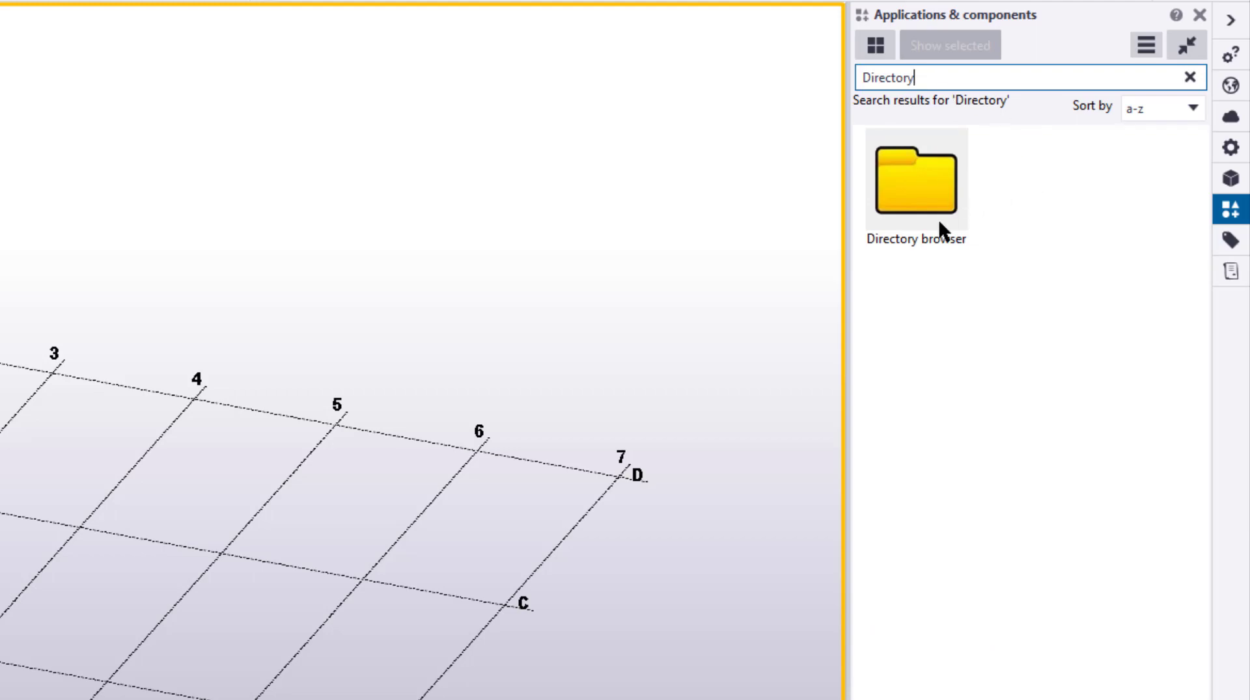
{"action": "double_click", "coordinate": [915, 178]}
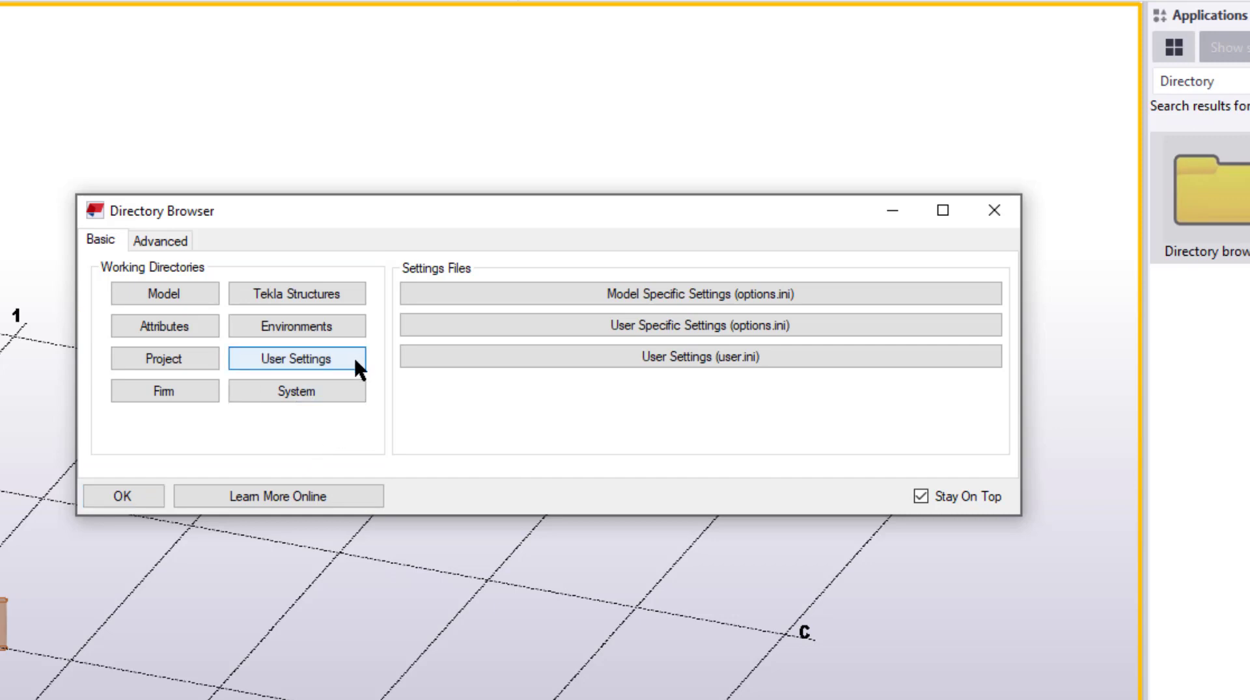
Step: Open the user.ini file from the User Settings directory in Notepad
{"action": "left_click", "coordinate": [296, 358]}
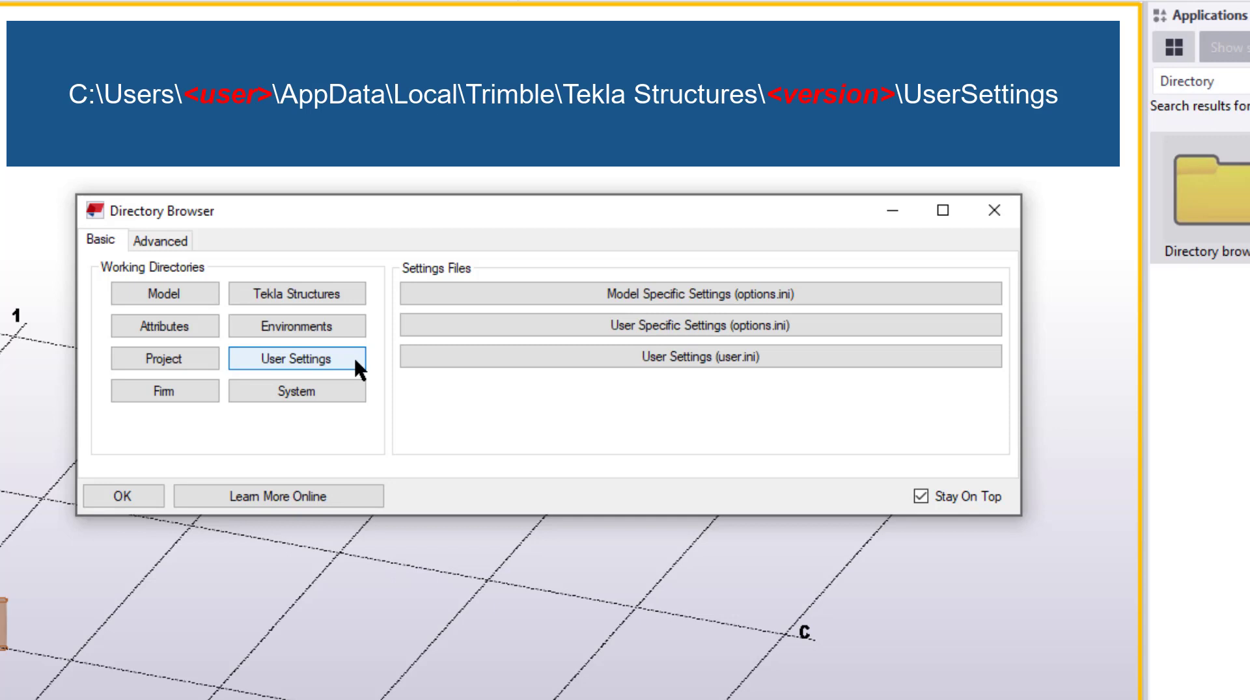
{"action": "mouse_move", "coordinate": [344, 395]}
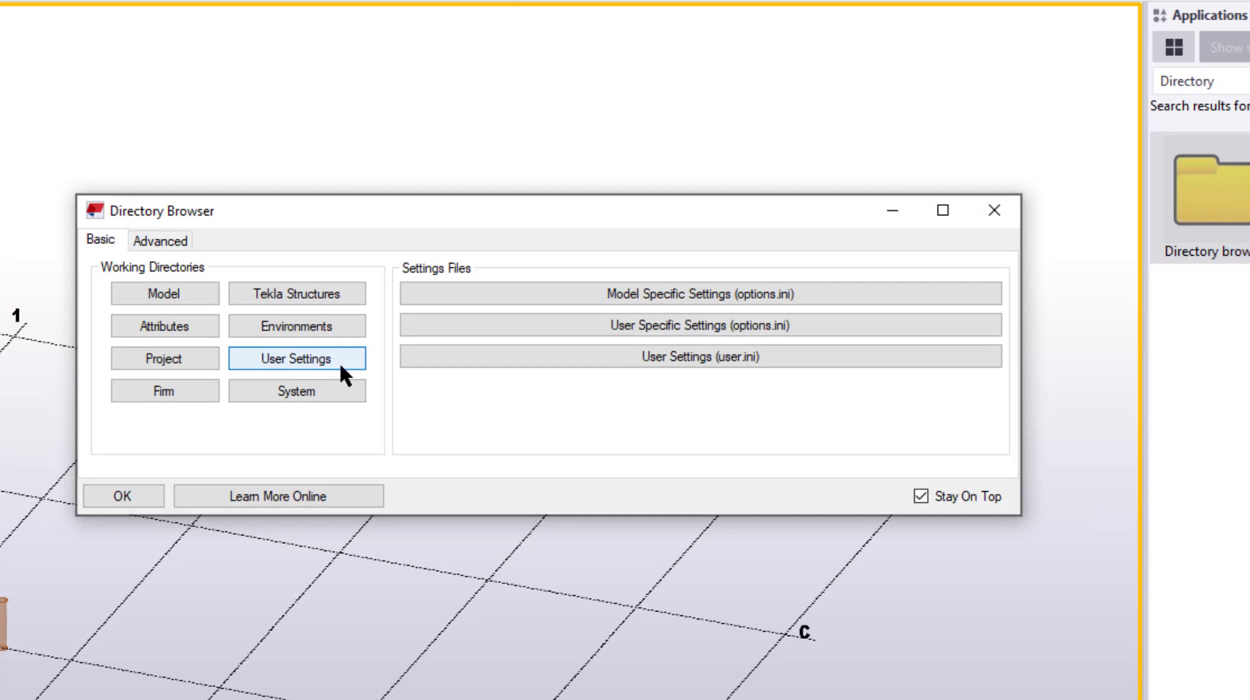
{"action": "left_click", "coordinate": [699, 356]}
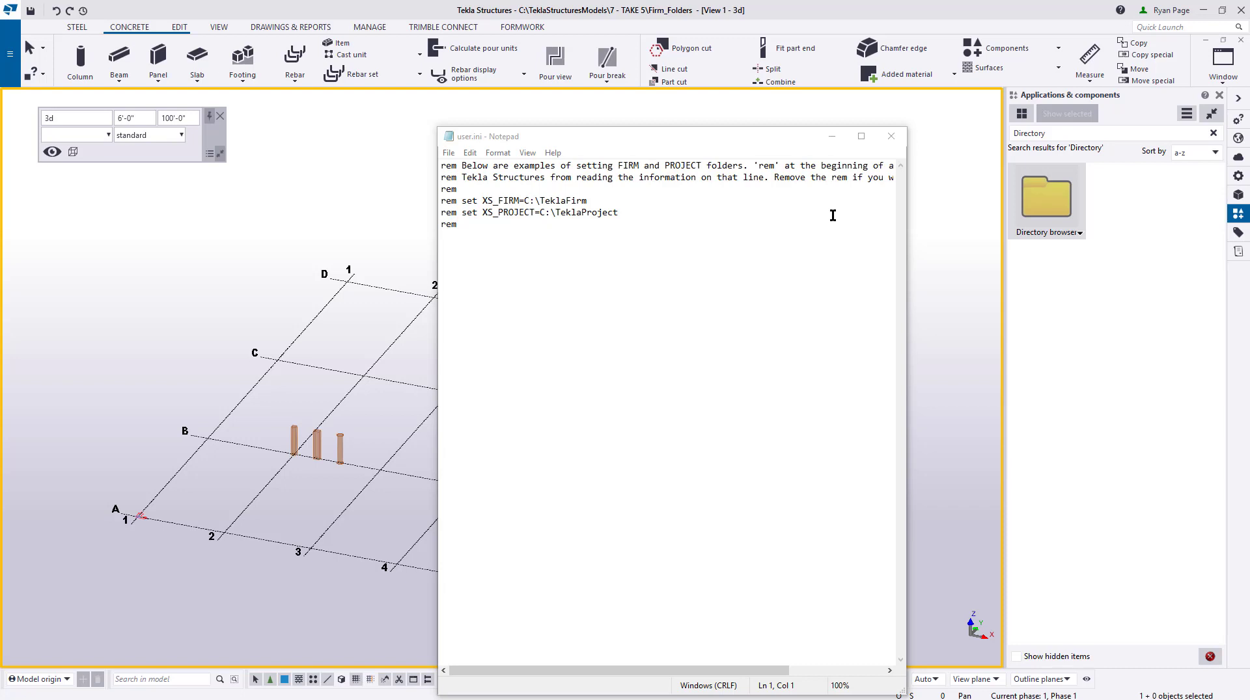
Step: Remove 'rem' from the XS_FIRM line and paste the Tekla Company Firm folder path as its value
{"action": "left_click", "coordinate": [460, 224]}
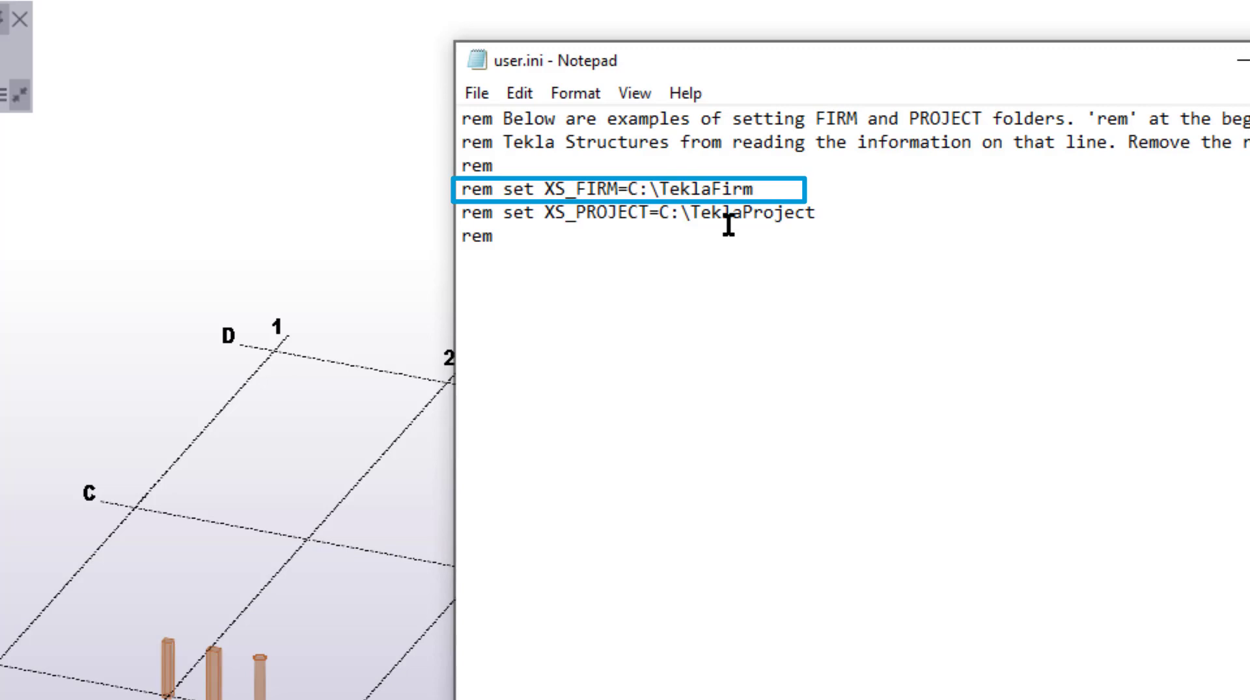
{"action": "double_click", "coordinate": [474, 188]}
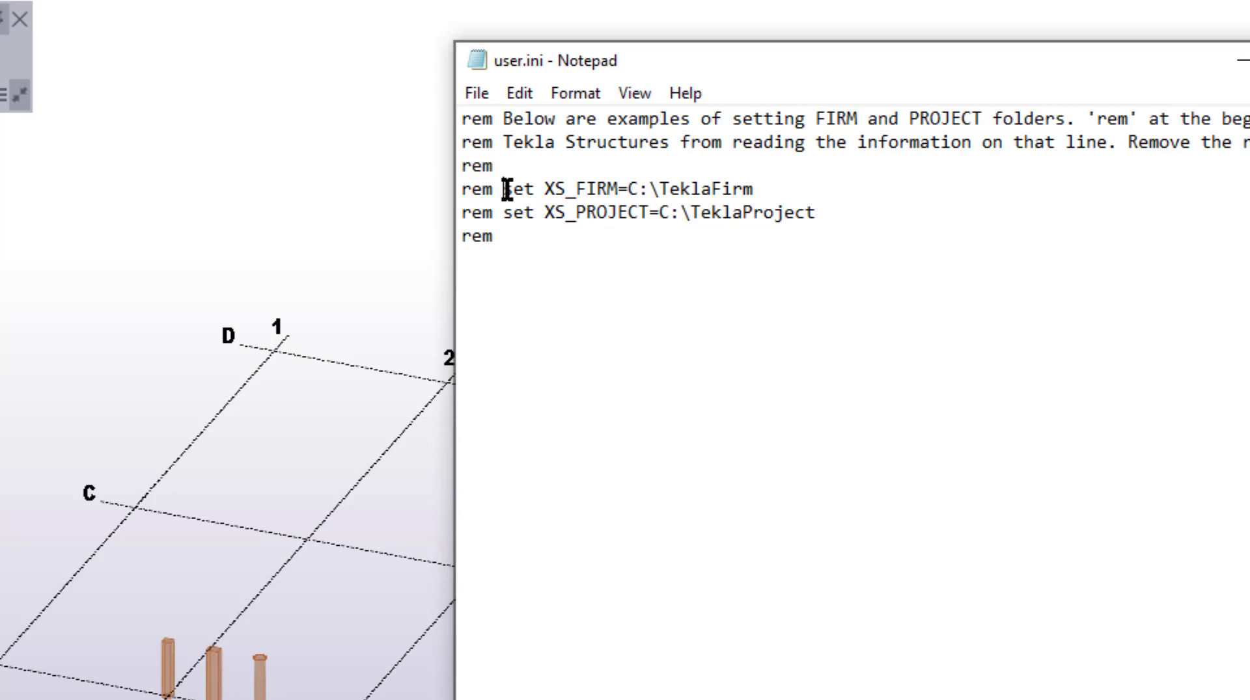
{"action": "double_click", "coordinate": [473, 189]}
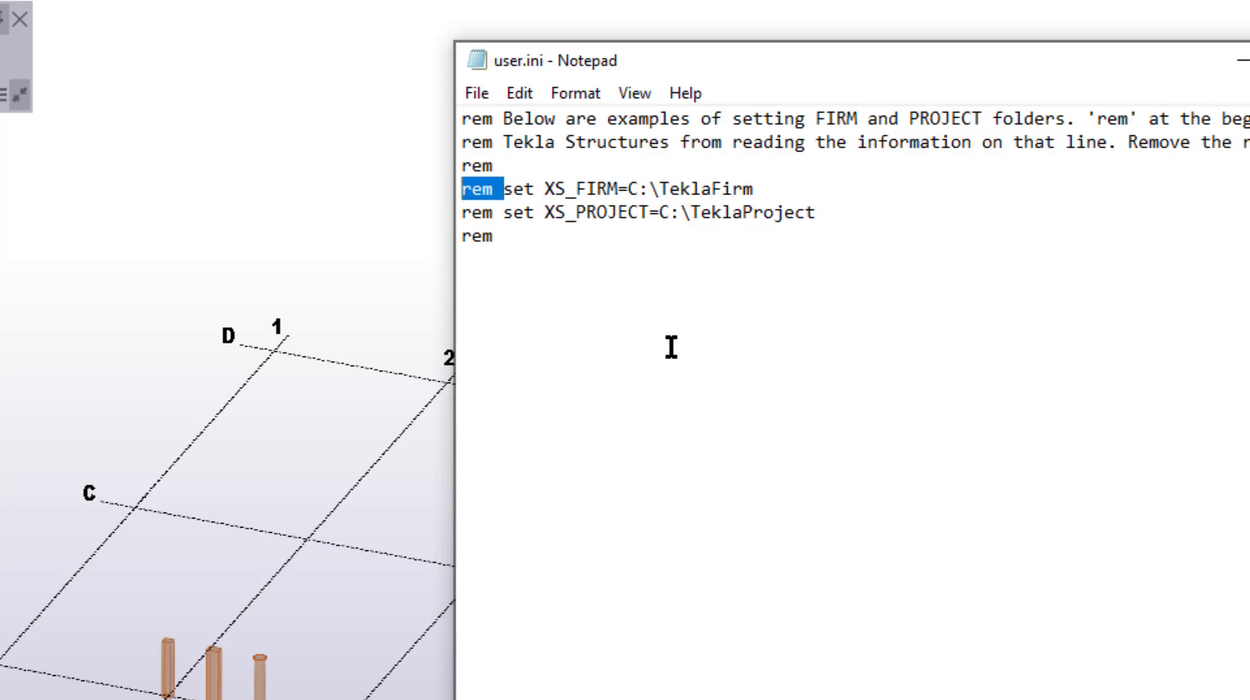
{"action": "key", "text": "Delete"}
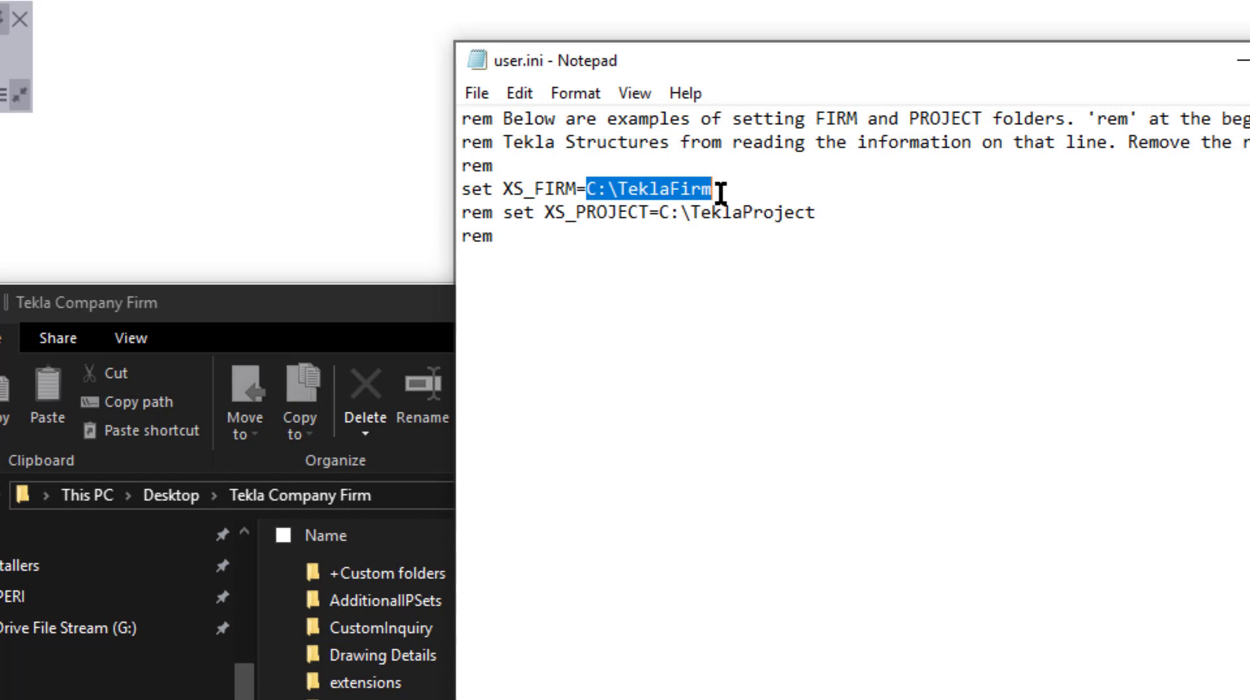
{"action": "right_click", "coordinate": [650, 191]}
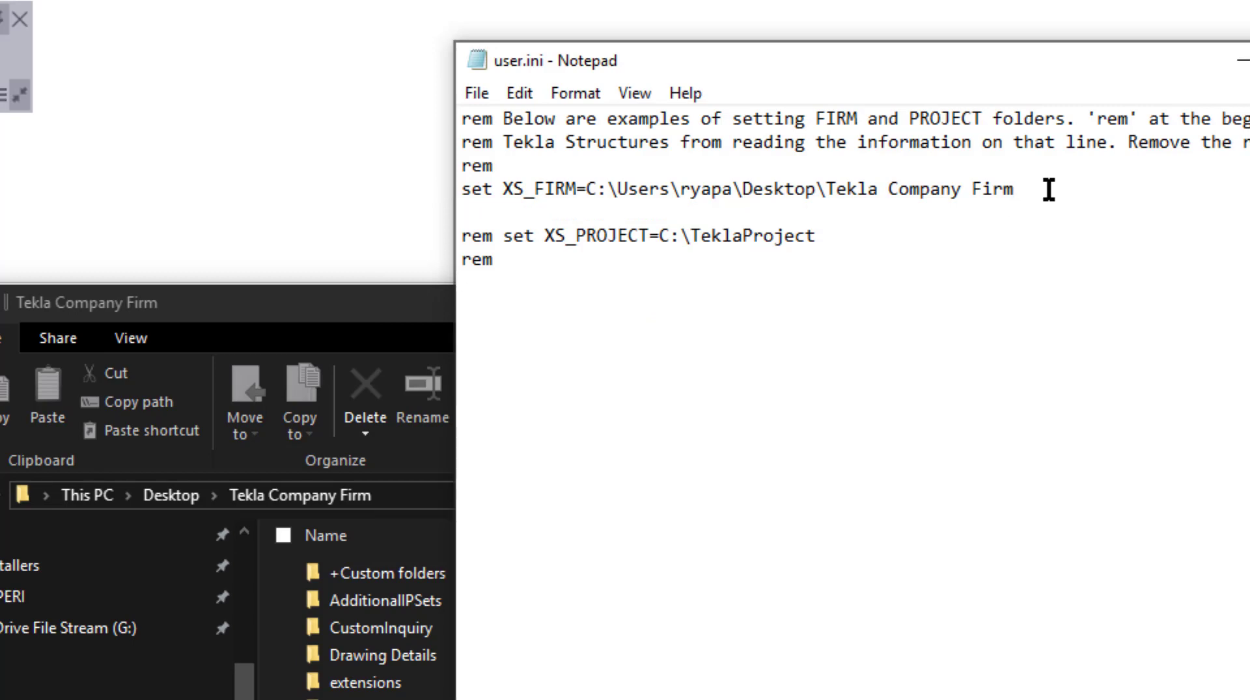
{"action": "type", "text": "set"}
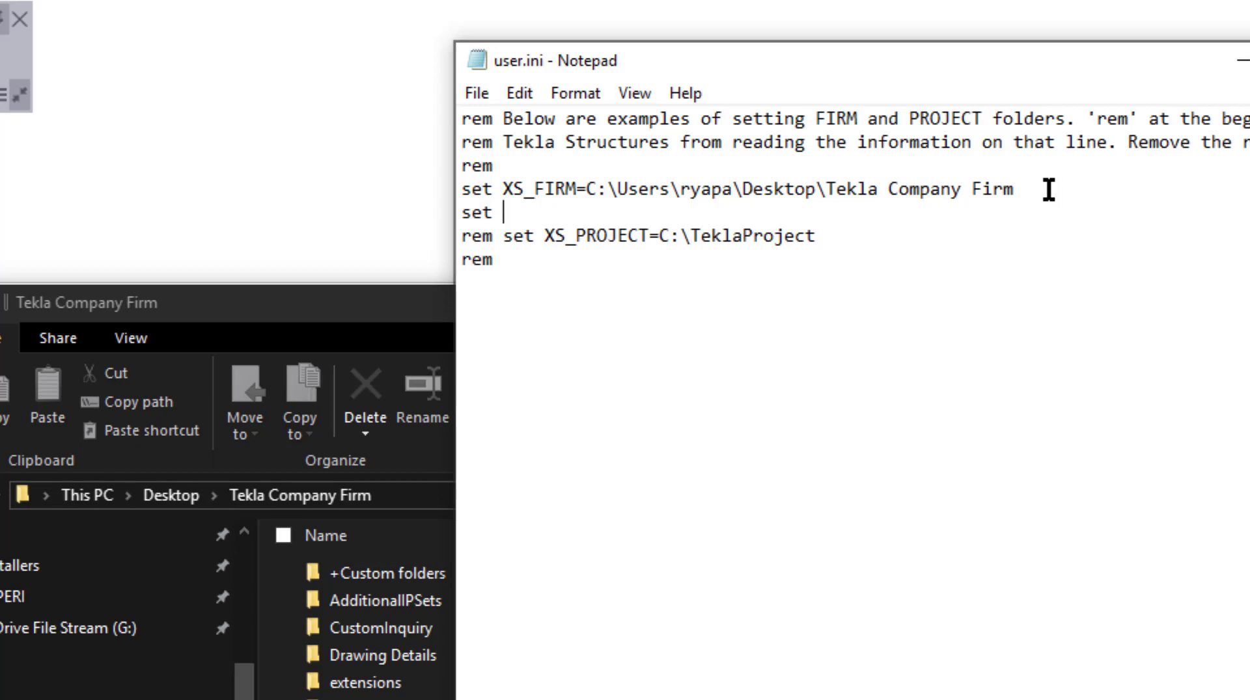
Step: Write a new set XS_TEMPLATE_DIRECTORY= line in user.ini
{"action": "type", "text": "XS"}
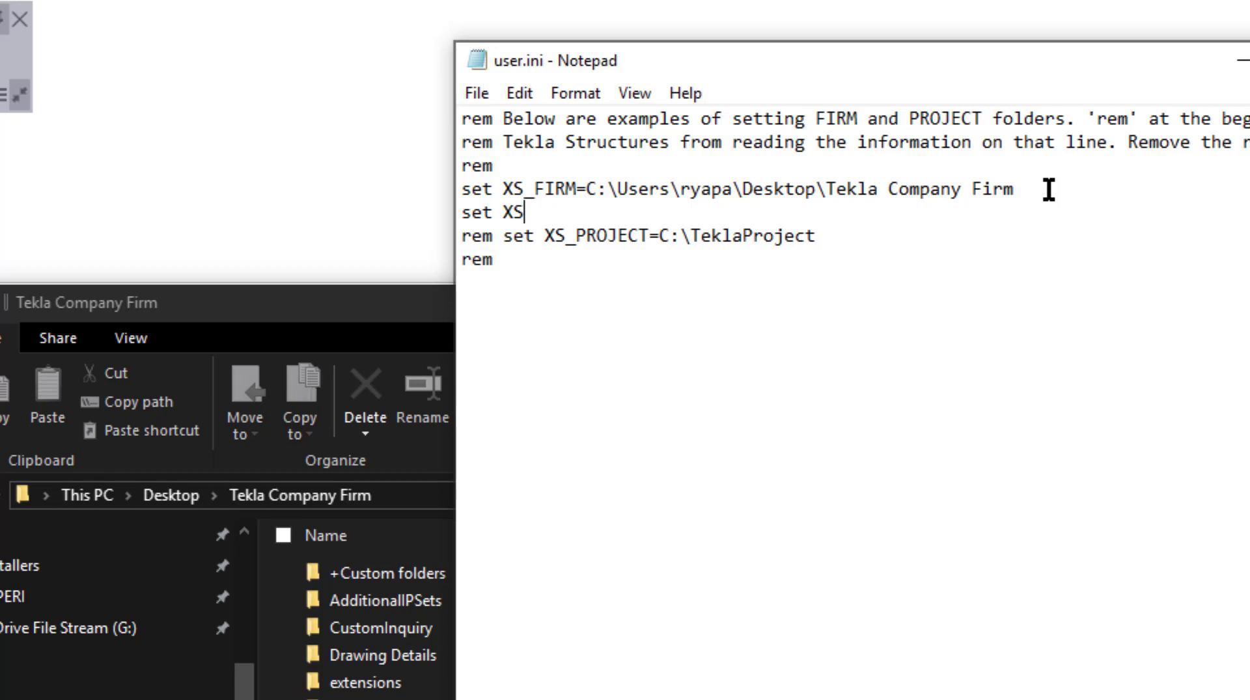
{"action": "type", "text": "_T"}
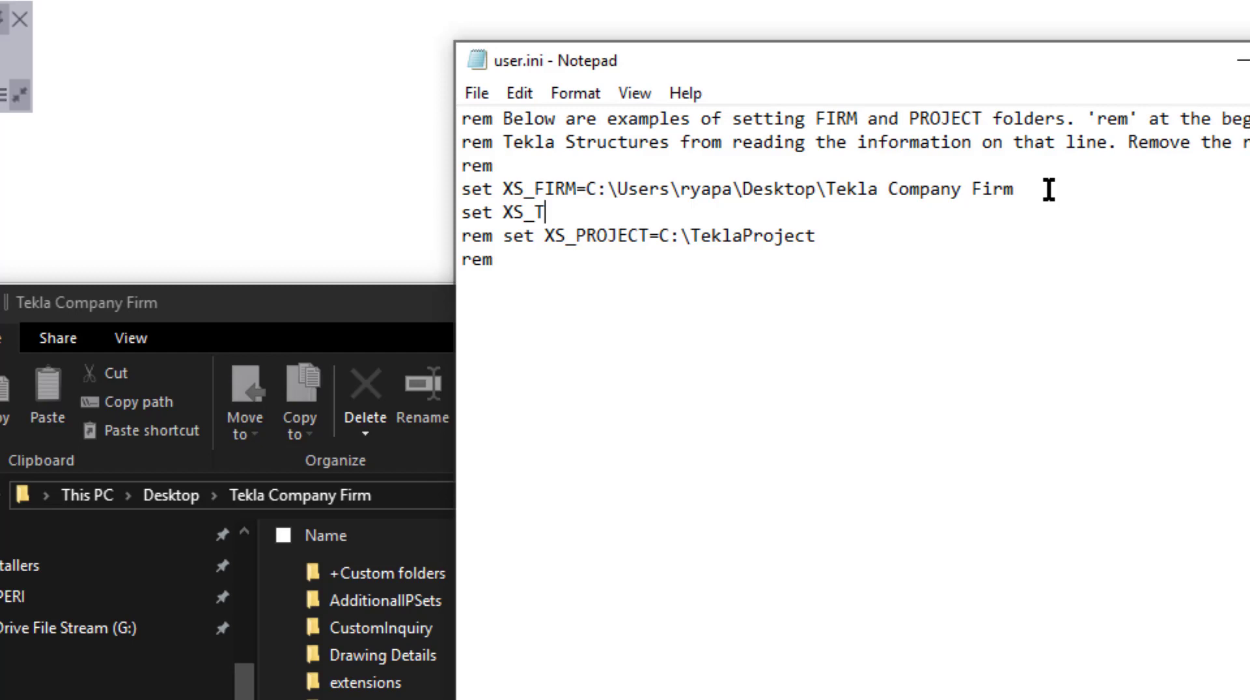
{"action": "type", "text": "EMPLATE"}
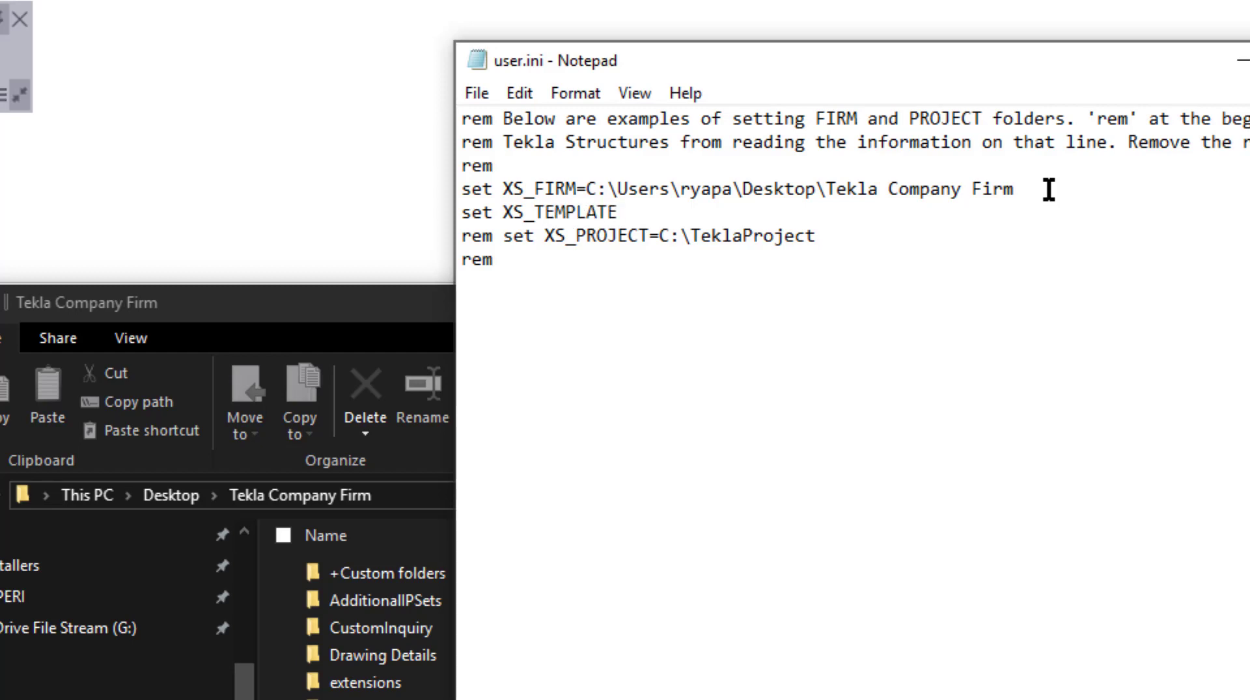
{"action": "type", "text": "_DIRECT"}
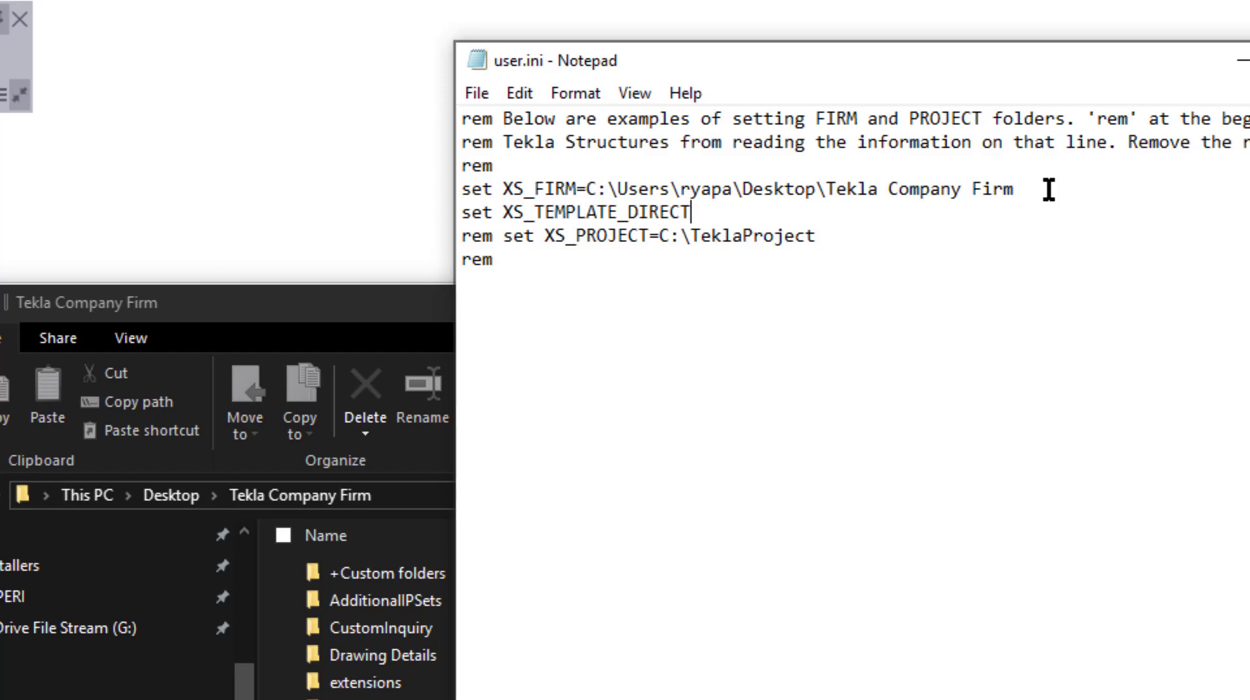
{"action": "type", "text": "ORY"}
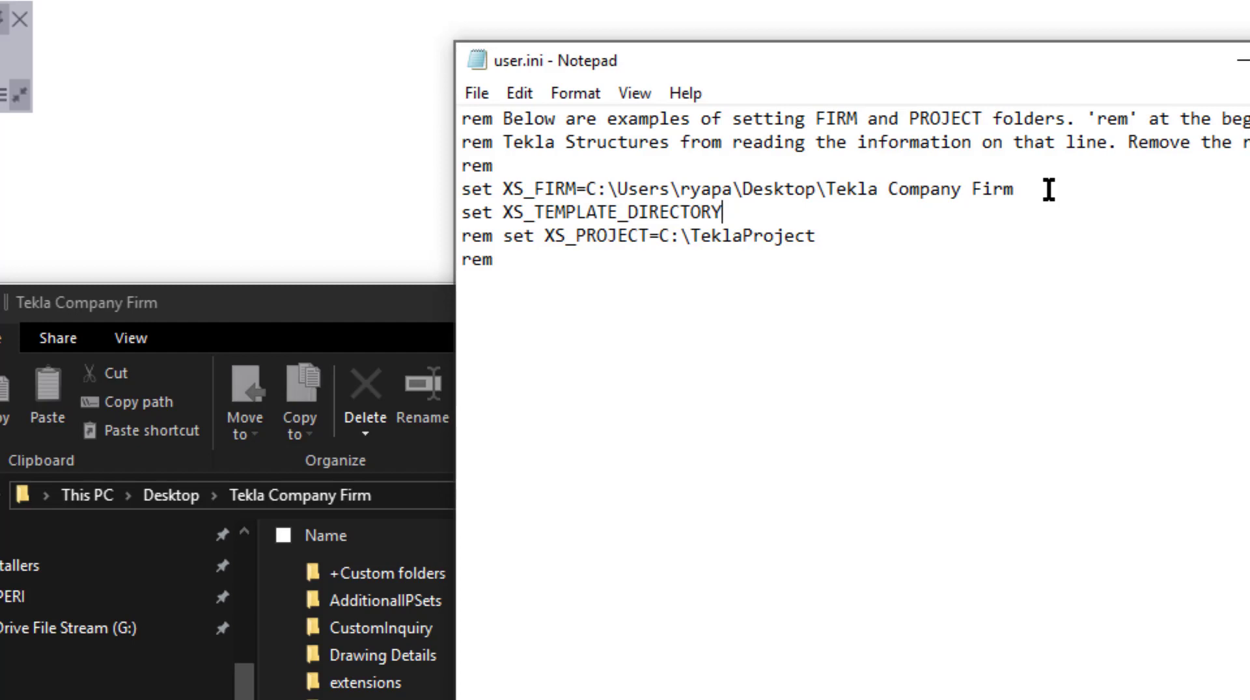
{"action": "type", "text": "="}
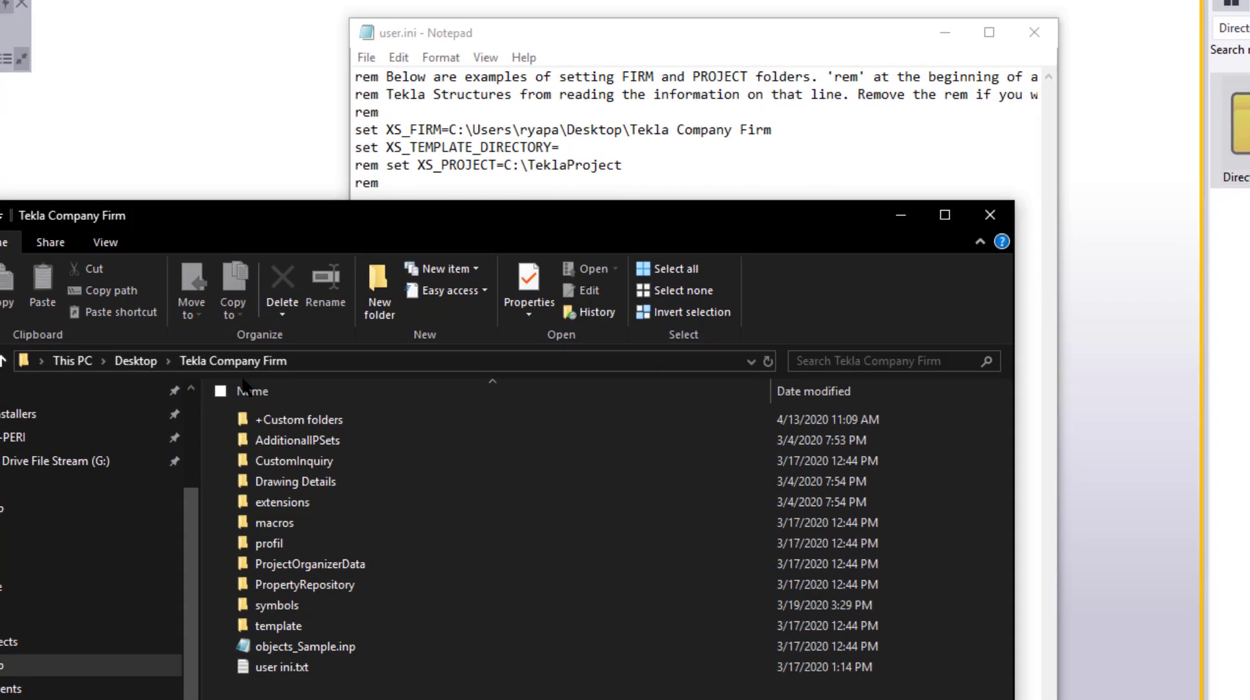
Step: Paste the firm folder's template subfolder path as the value and save user.ini
{"action": "left_click", "coordinate": [275, 617]}
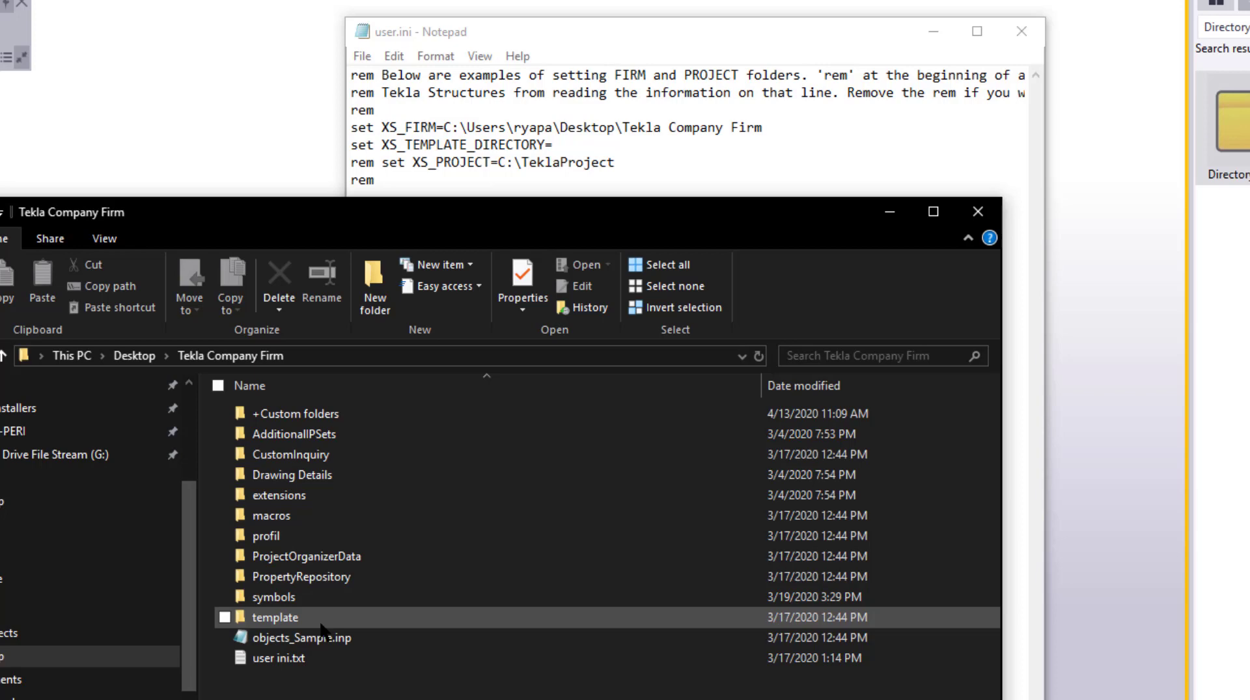
{"action": "double_click", "coordinate": [275, 618]}
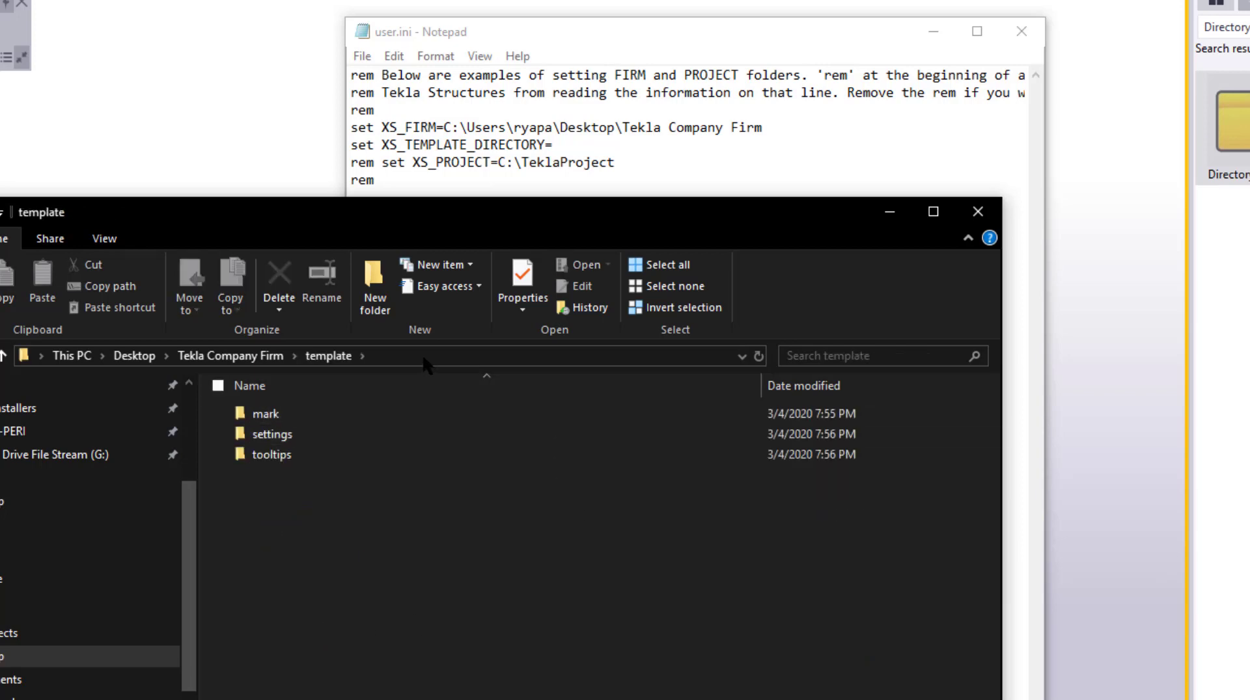
{"action": "right_click", "coordinate": [183, 356]}
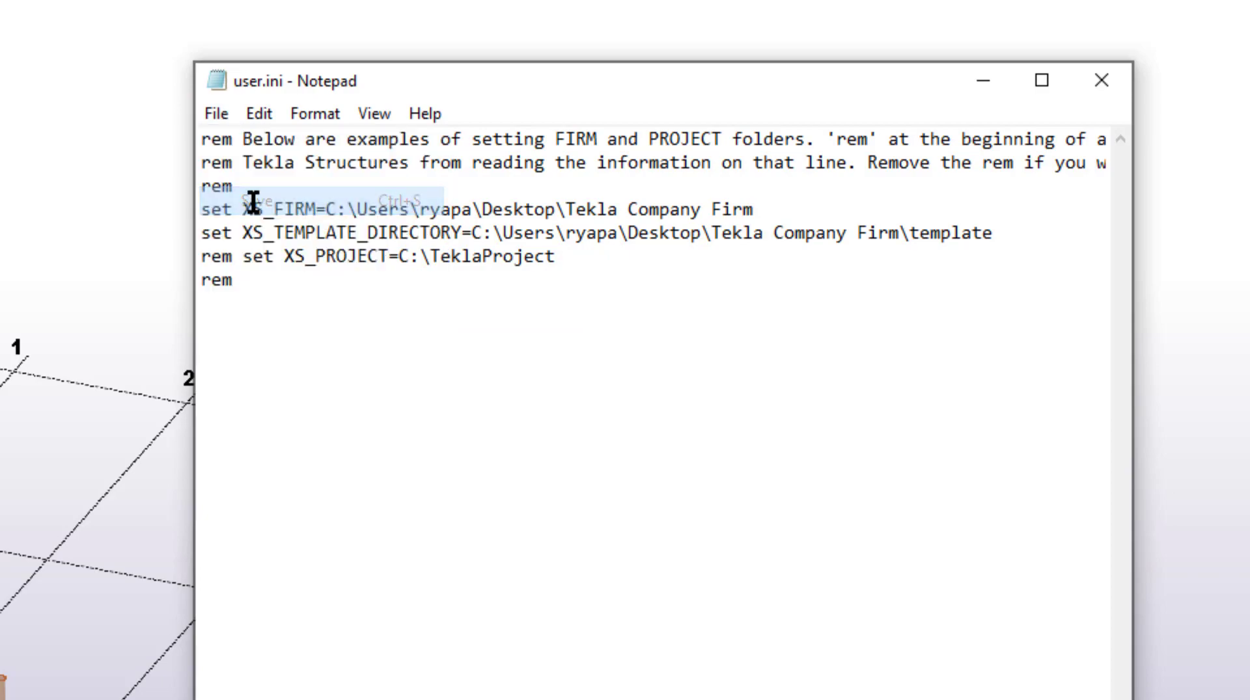
{"action": "left_click", "coordinate": [1100, 80]}
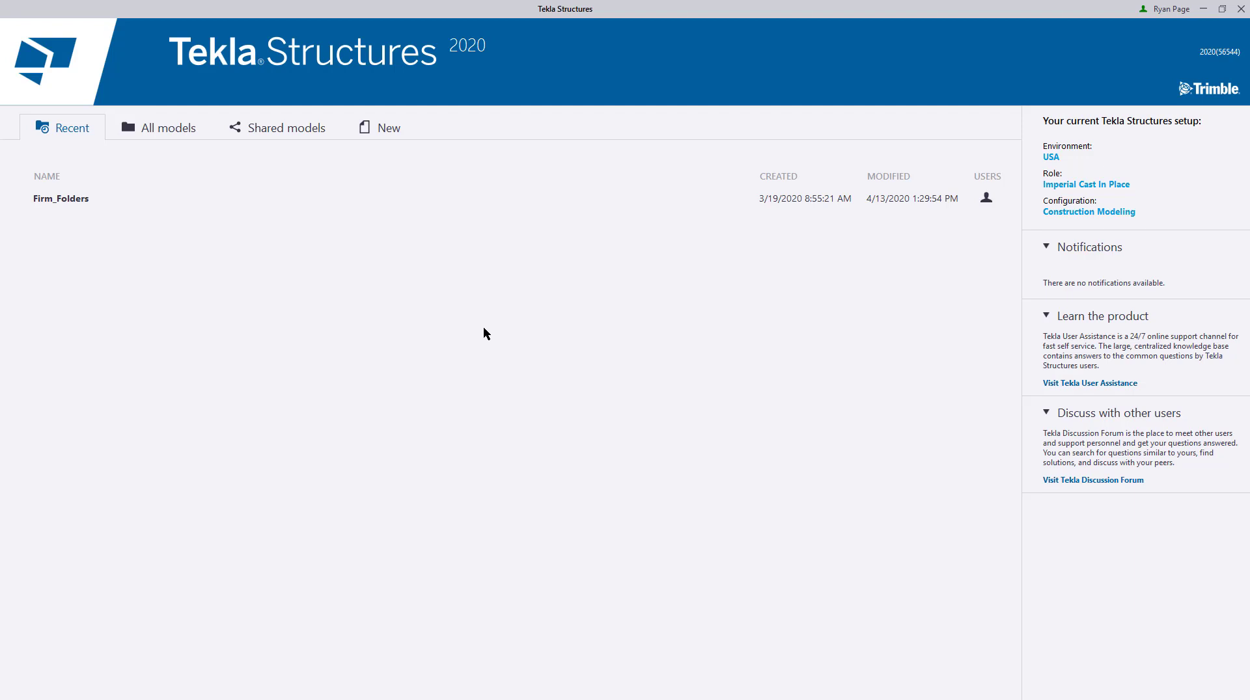
{"action": "mouse_move", "coordinate": [385, 134]}
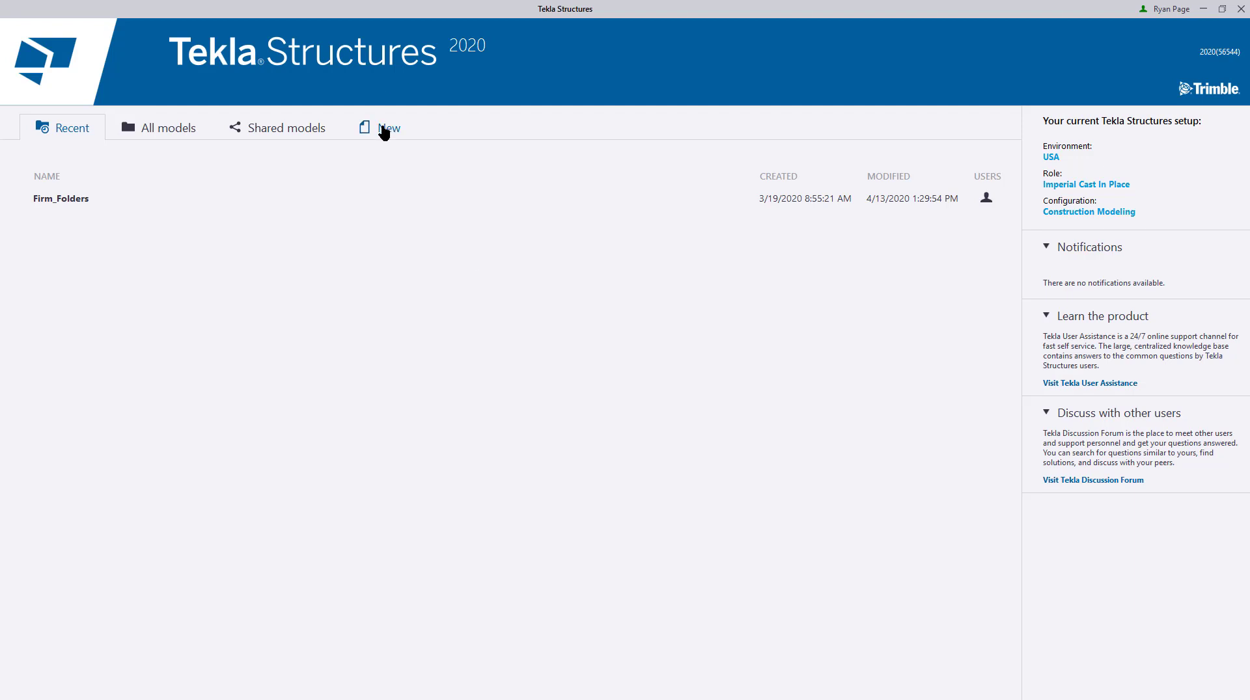
Step: Create a new model named Firm Test from the CIP-Rebar Detailing template
{"action": "left_click", "coordinate": [389, 127]}
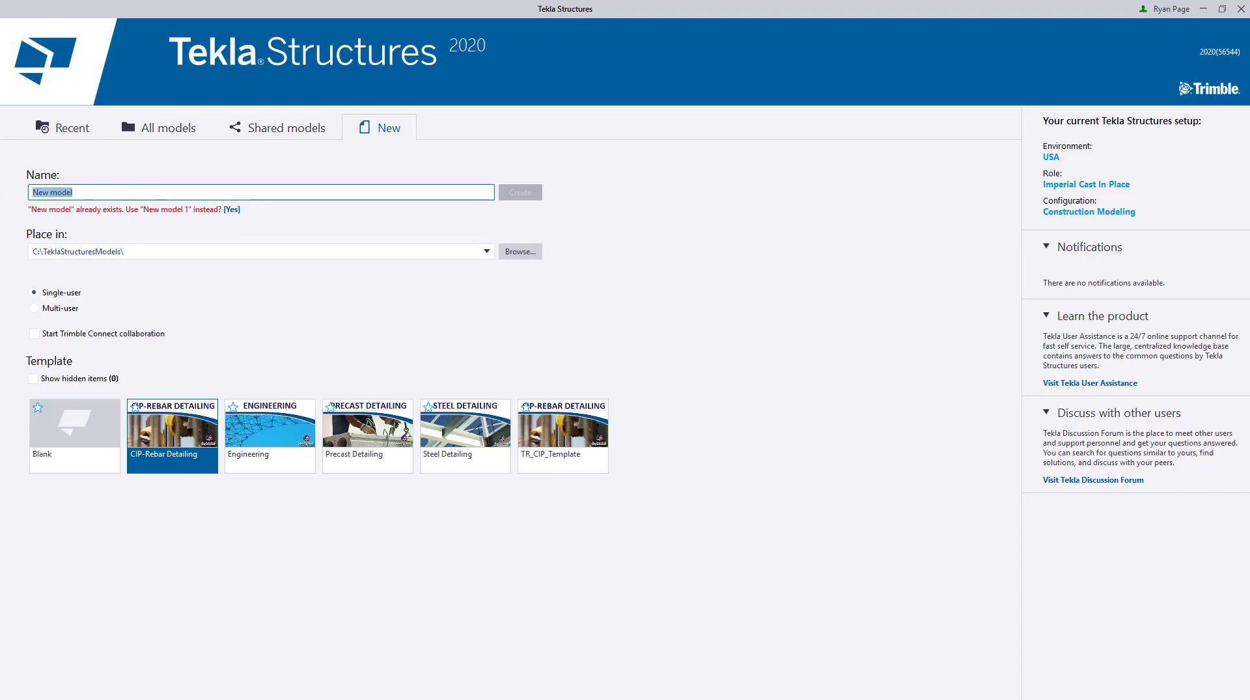
{"action": "type", "text": "Firm Test"}
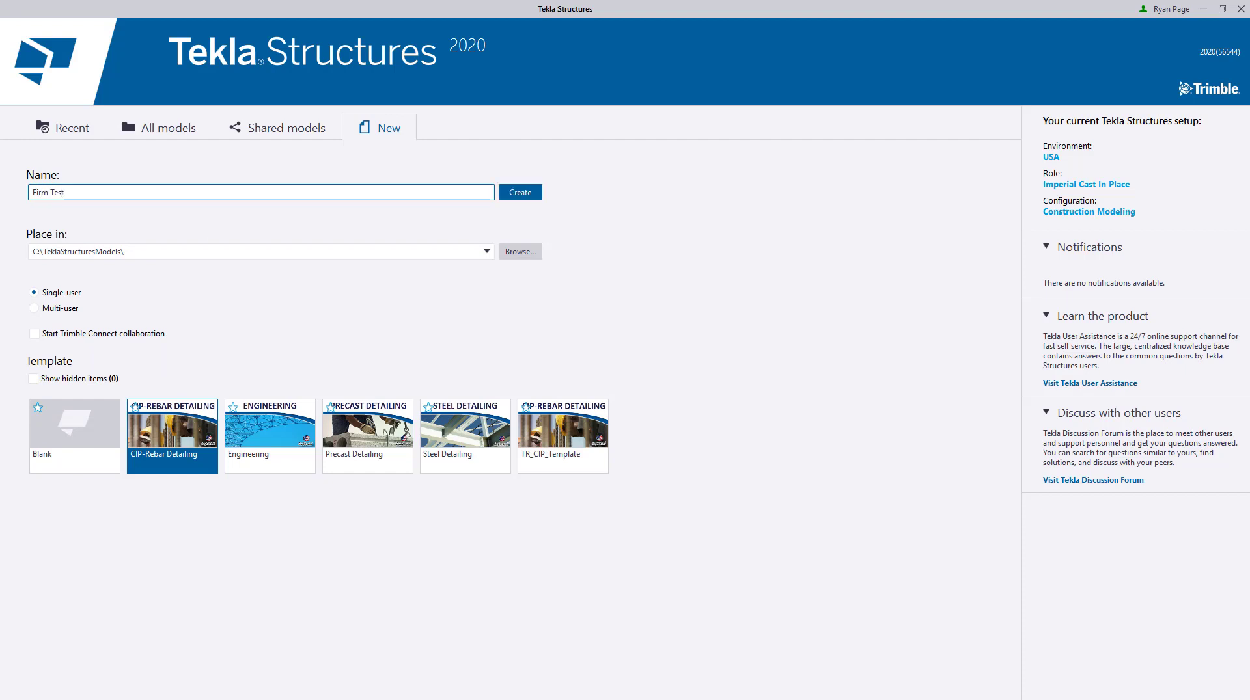
{"action": "mouse_move", "coordinate": [159, 474]}
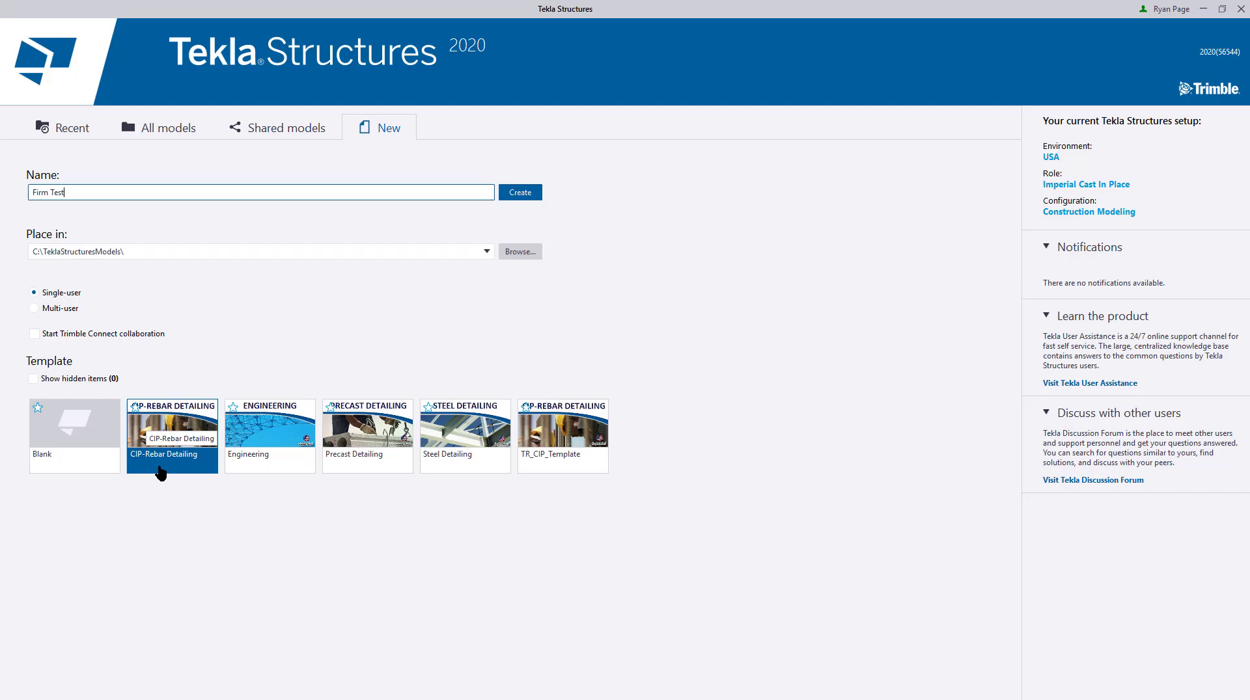
{"action": "left_click", "coordinate": [519, 192]}
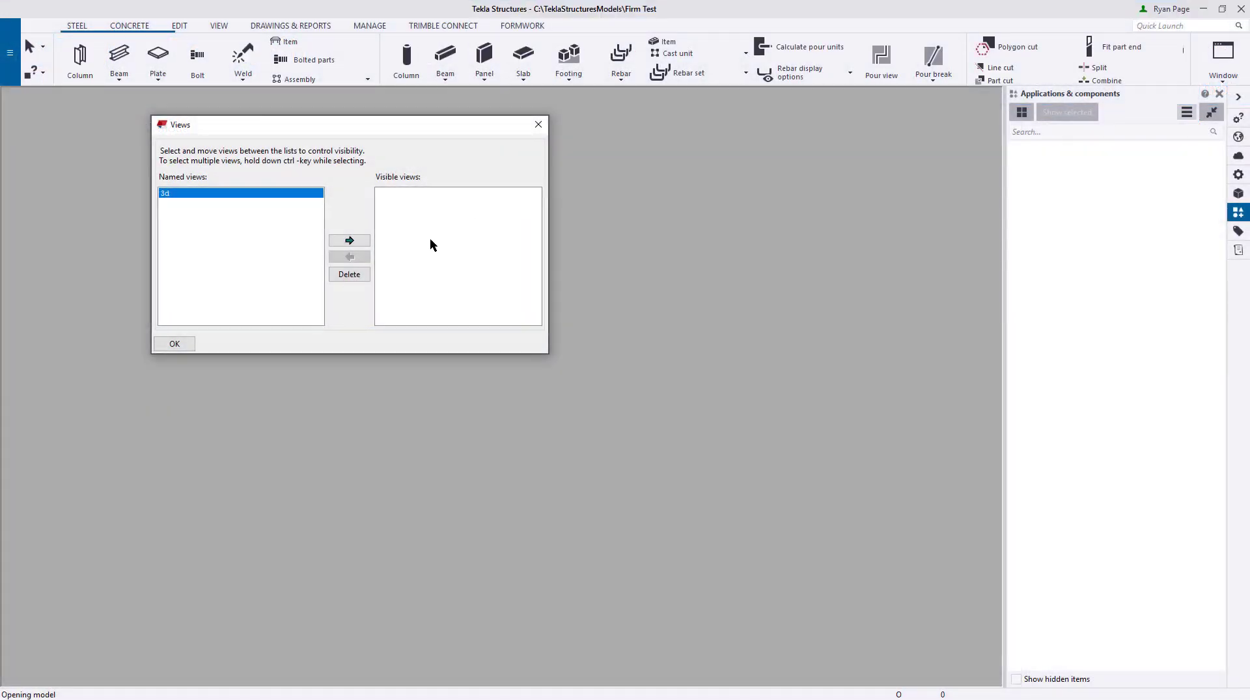
Step: Dismiss the Views dialog and bring up Advanced Options' File Locations showing XS_FIRM set to Tekla Company Firm
{"action": "left_click", "coordinate": [349, 241]}
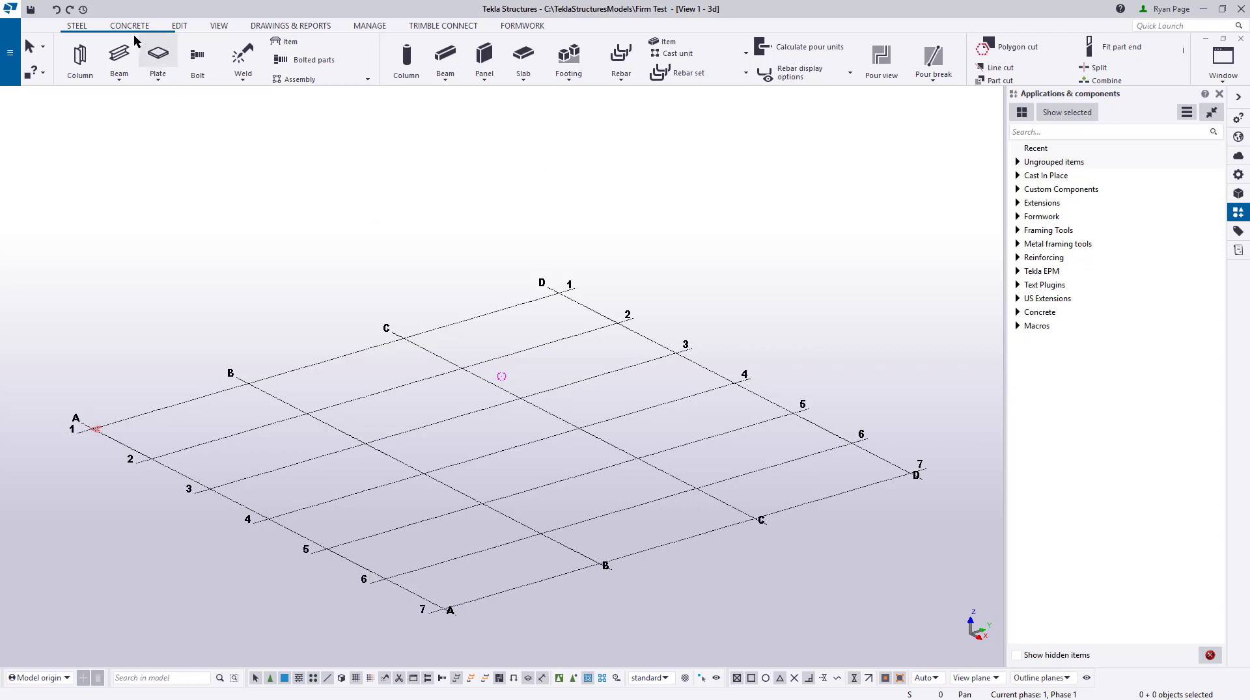
{"action": "left_click", "coordinate": [129, 25]}
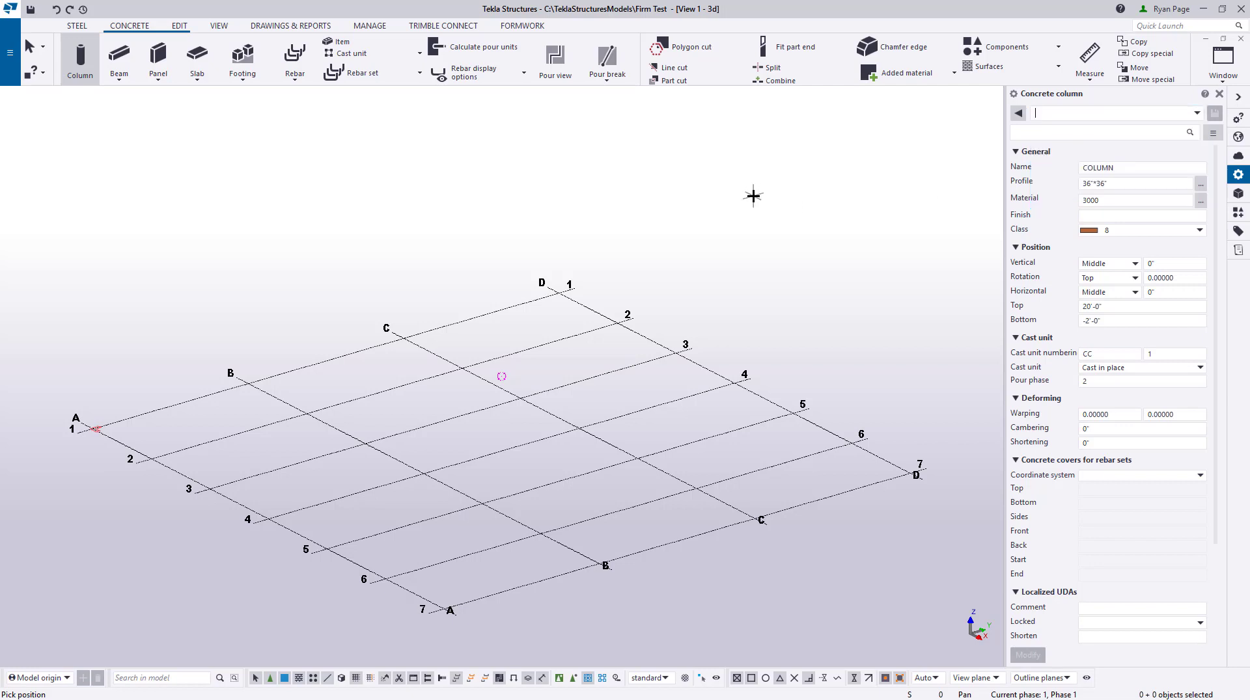
{"action": "key", "text": "ctrl+e"}
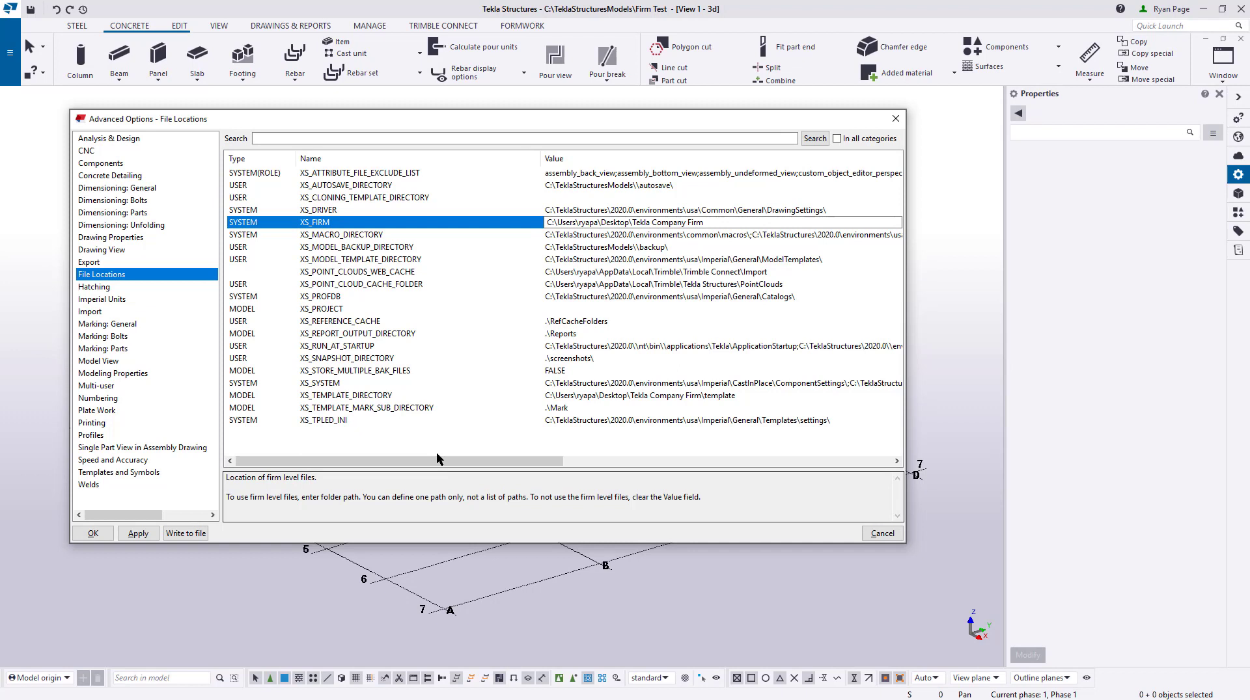
{"action": "left_click", "coordinate": [398, 395]}
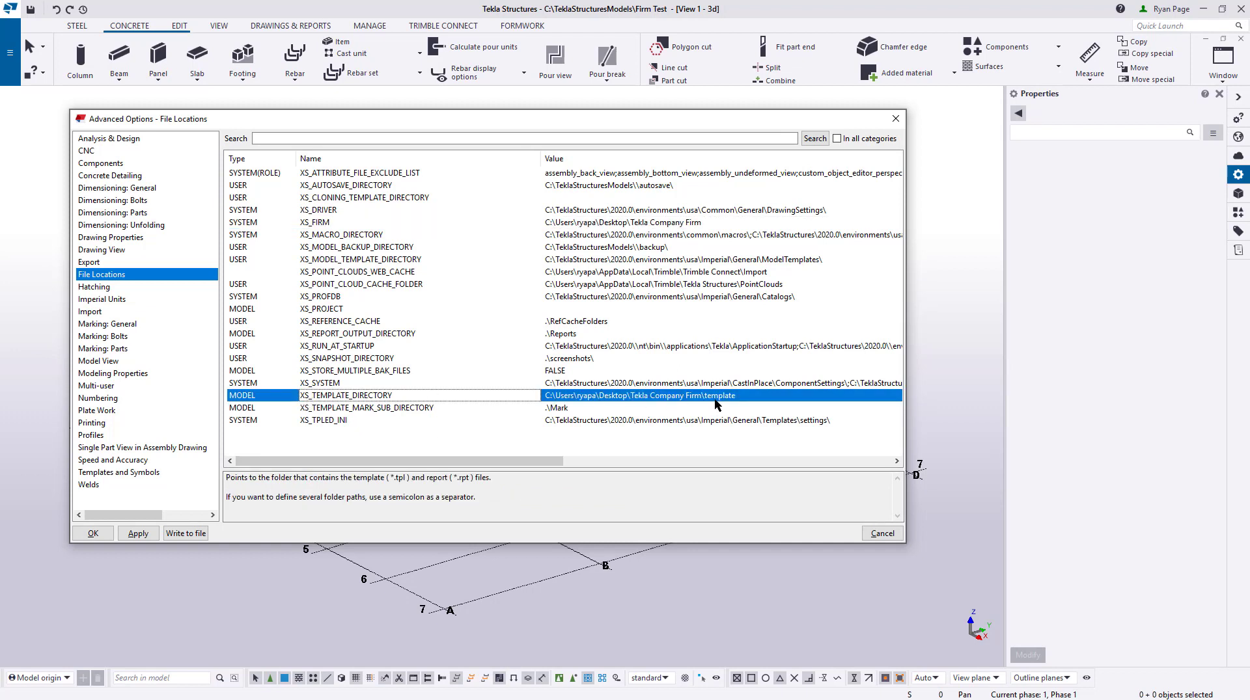
{"action": "mouse_move", "coordinate": [740, 400]}
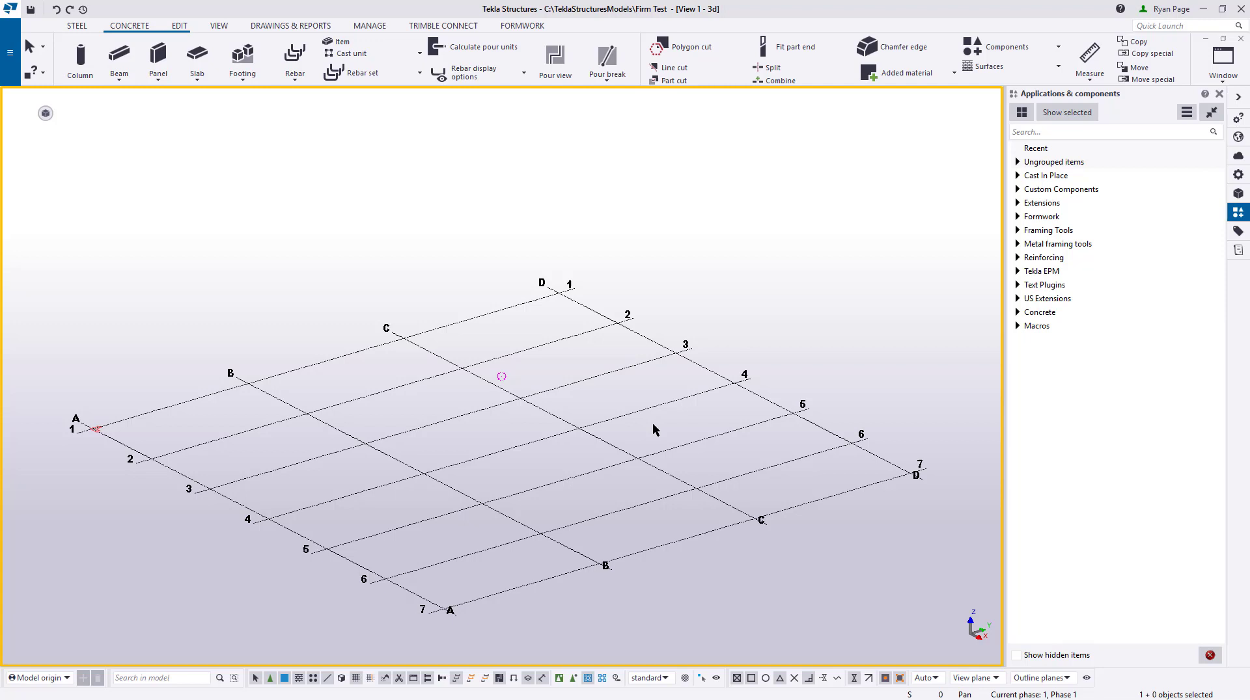
{"action": "mouse_move", "coordinate": [653, 274]}
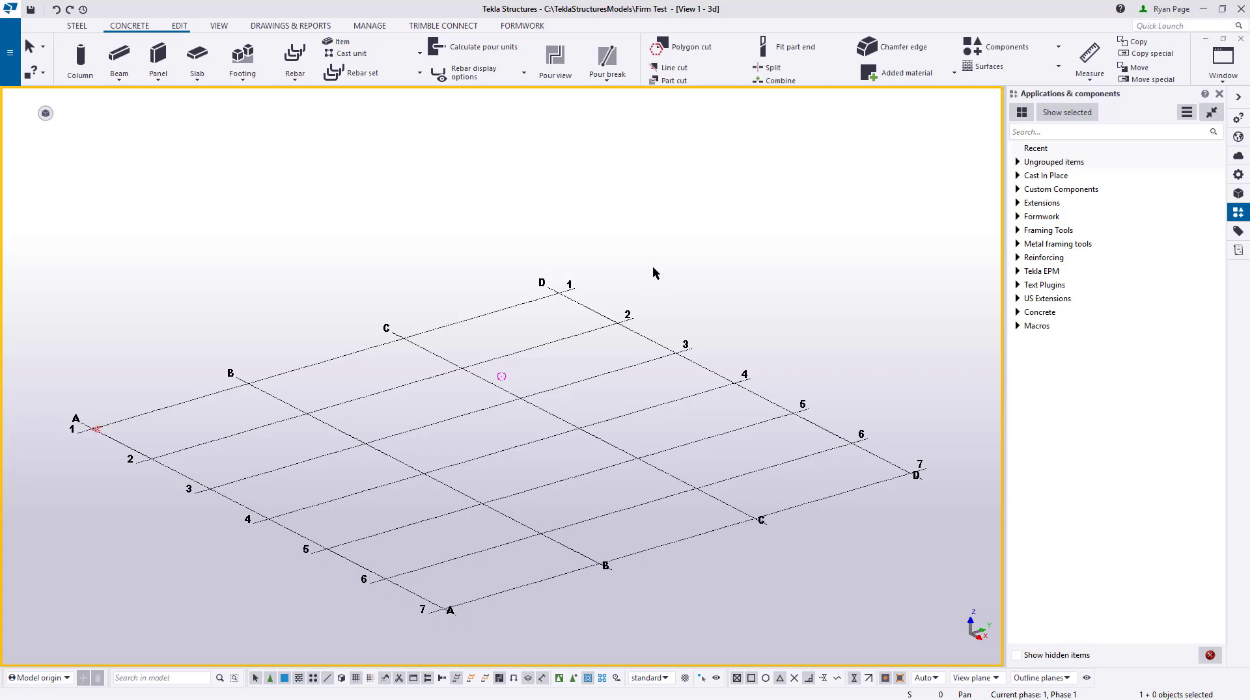
{"action": "mouse_move", "coordinate": [726, 257]}
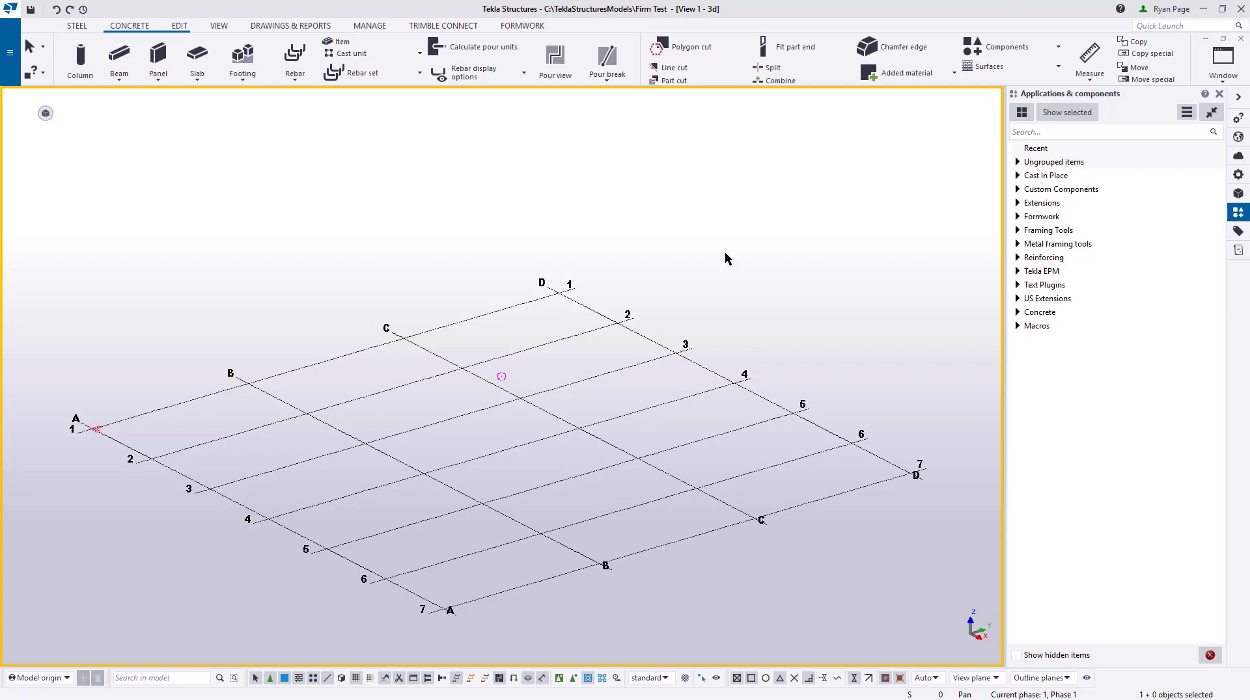
{"action": "mouse_move", "coordinate": [1238, 212]}
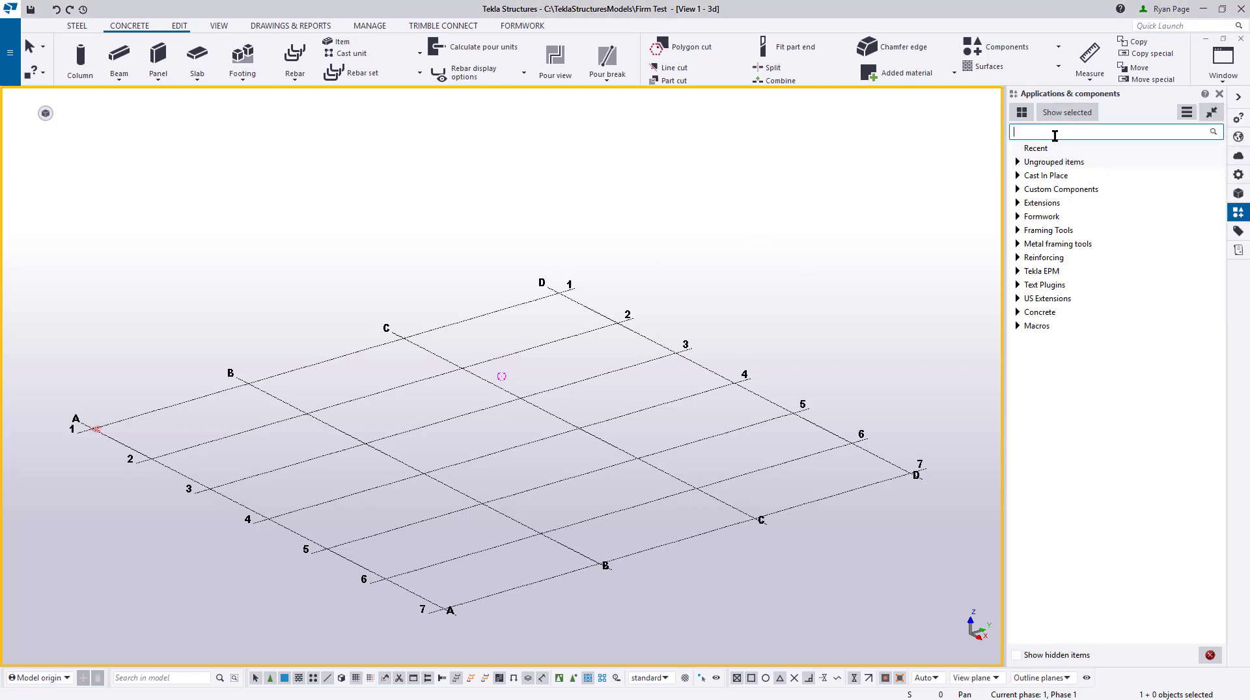
Step: Find the Directory browser via 'direc' and show the User Settings folder listing user.ini and options.bin
{"action": "type", "text": "direc"}
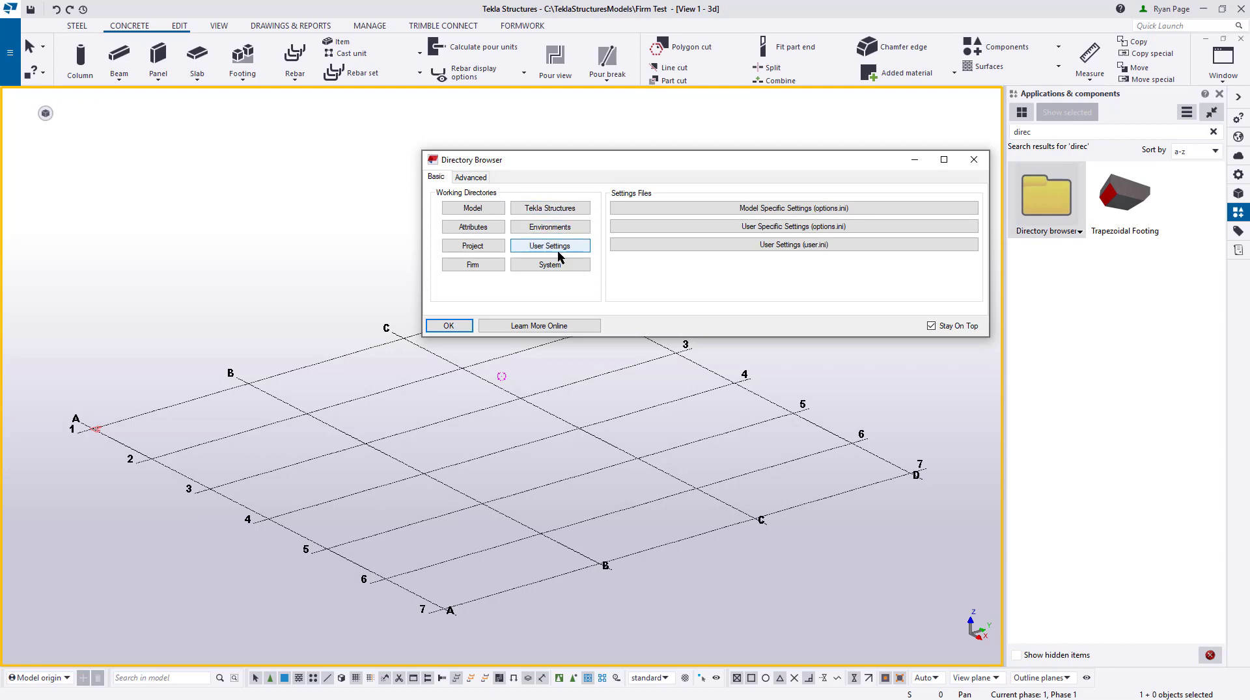
{"action": "mouse_move", "coordinate": [582, 251]}
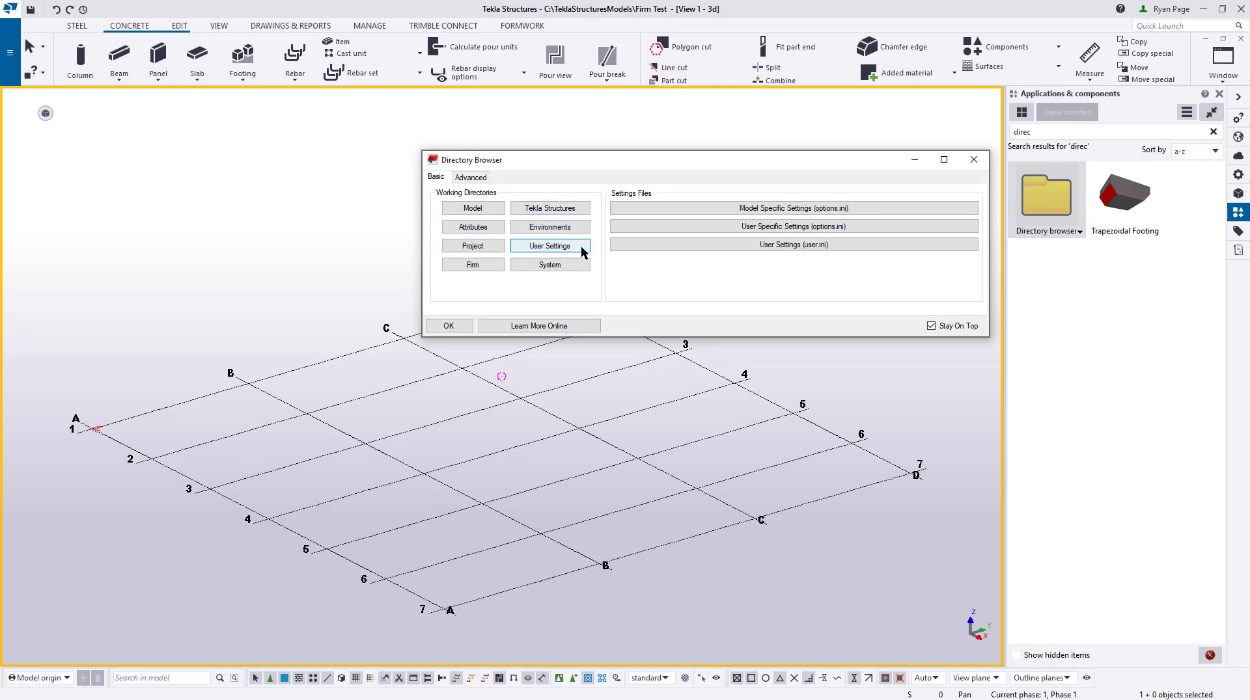
{"action": "left_click", "coordinate": [550, 246]}
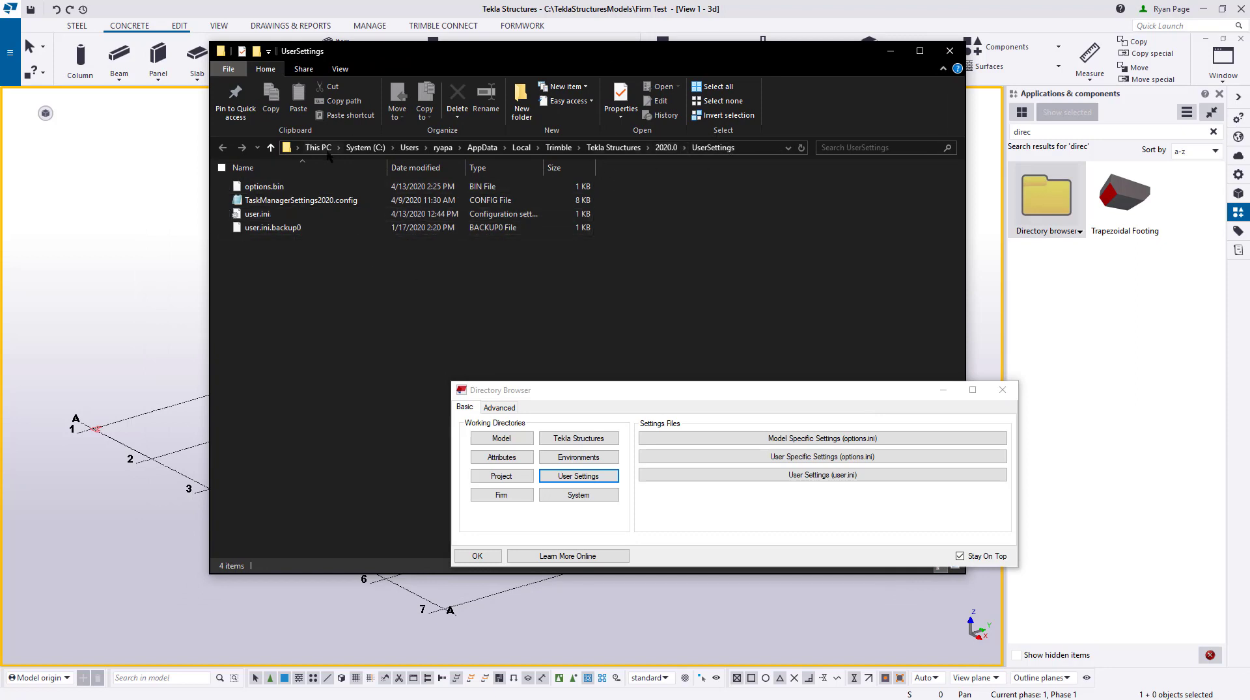
{"action": "mouse_move", "coordinate": [571, 307]}
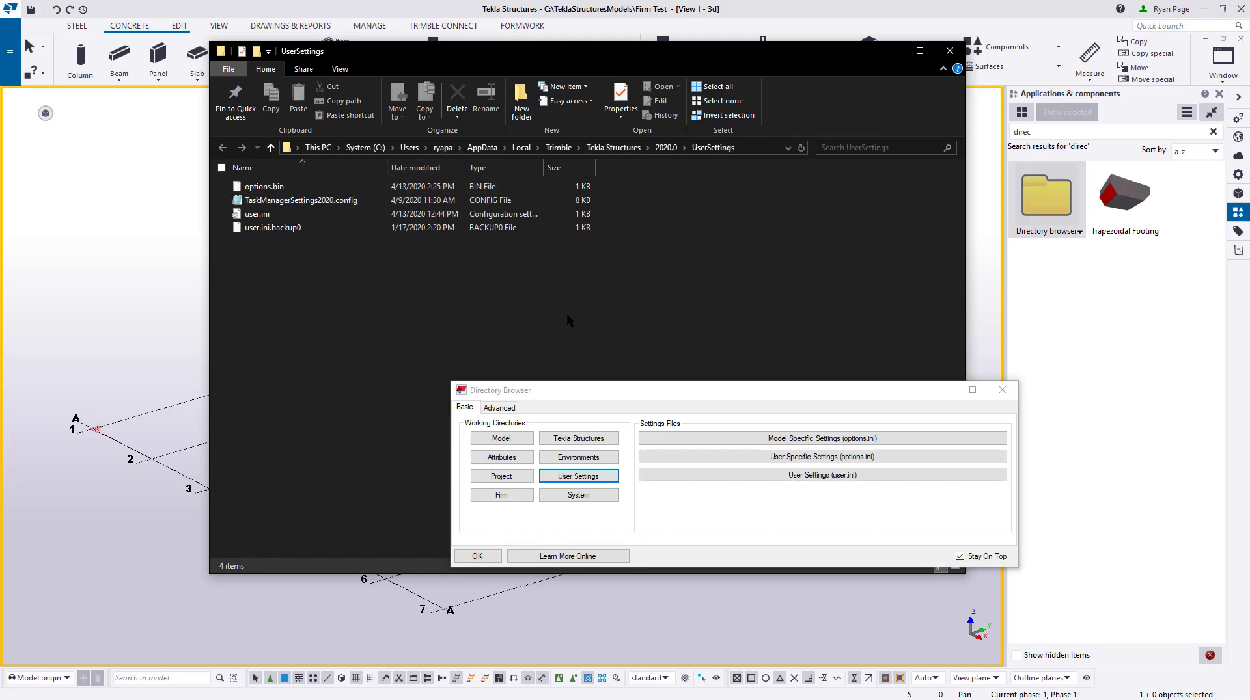
{"action": "mouse_move", "coordinate": [413, 262]}
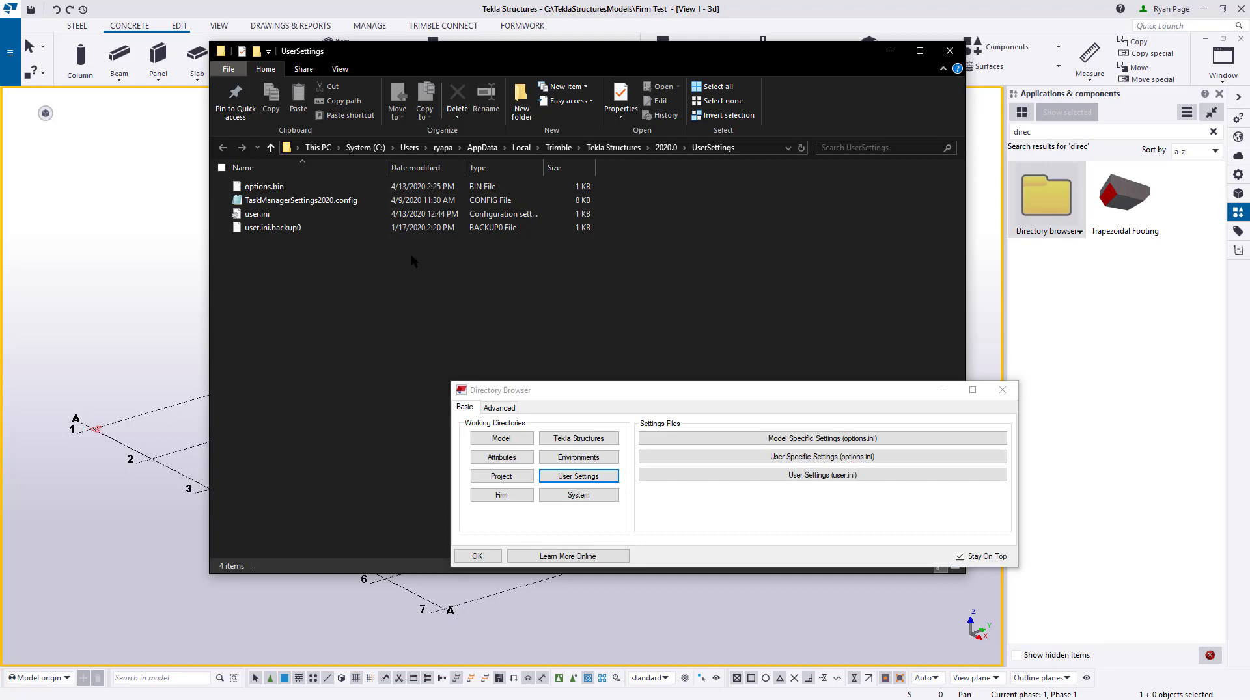
Step: Copy user.ini from UserSettings and paste it into the Tekla Company Firm folder
{"action": "right_click", "coordinate": [258, 214]}
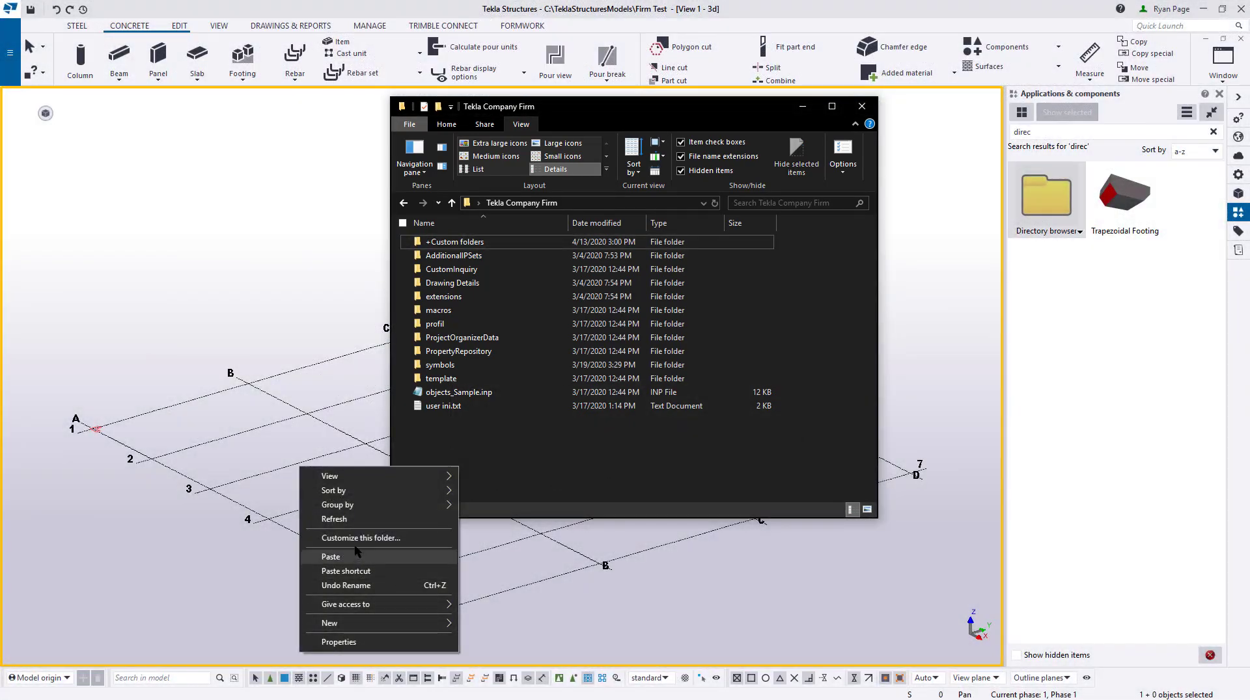
{"action": "left_click", "coordinate": [331, 556]}
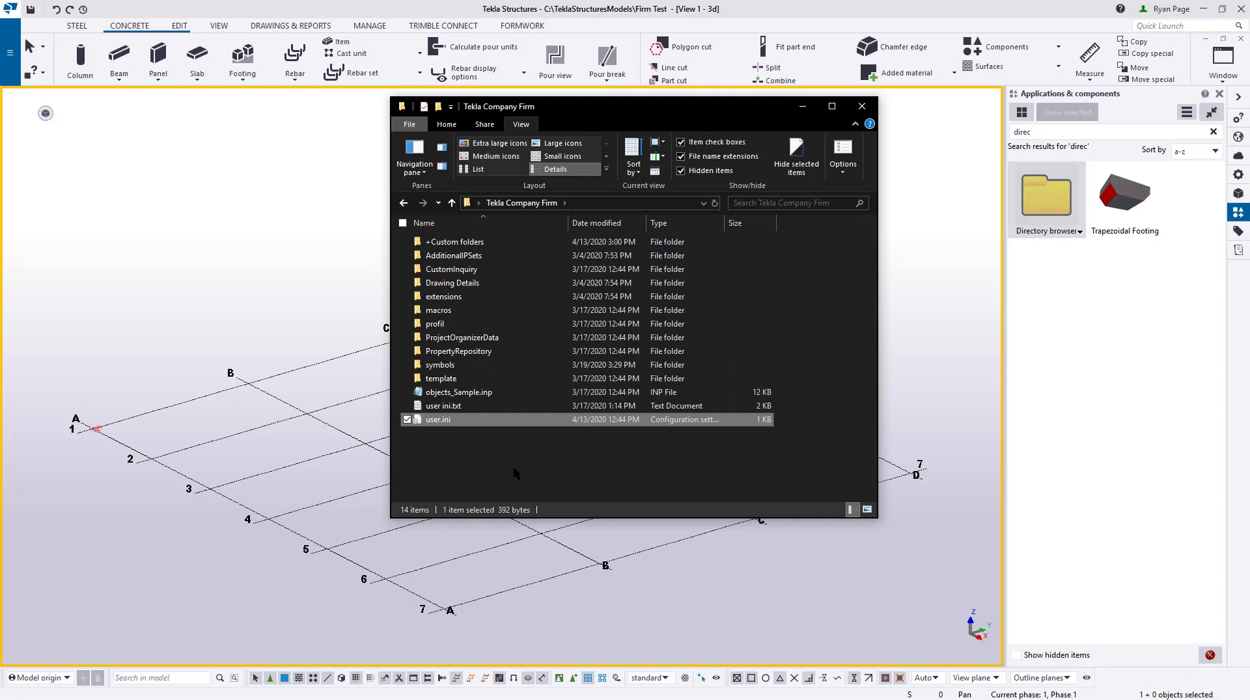
{"action": "mouse_move", "coordinate": [454, 425]}
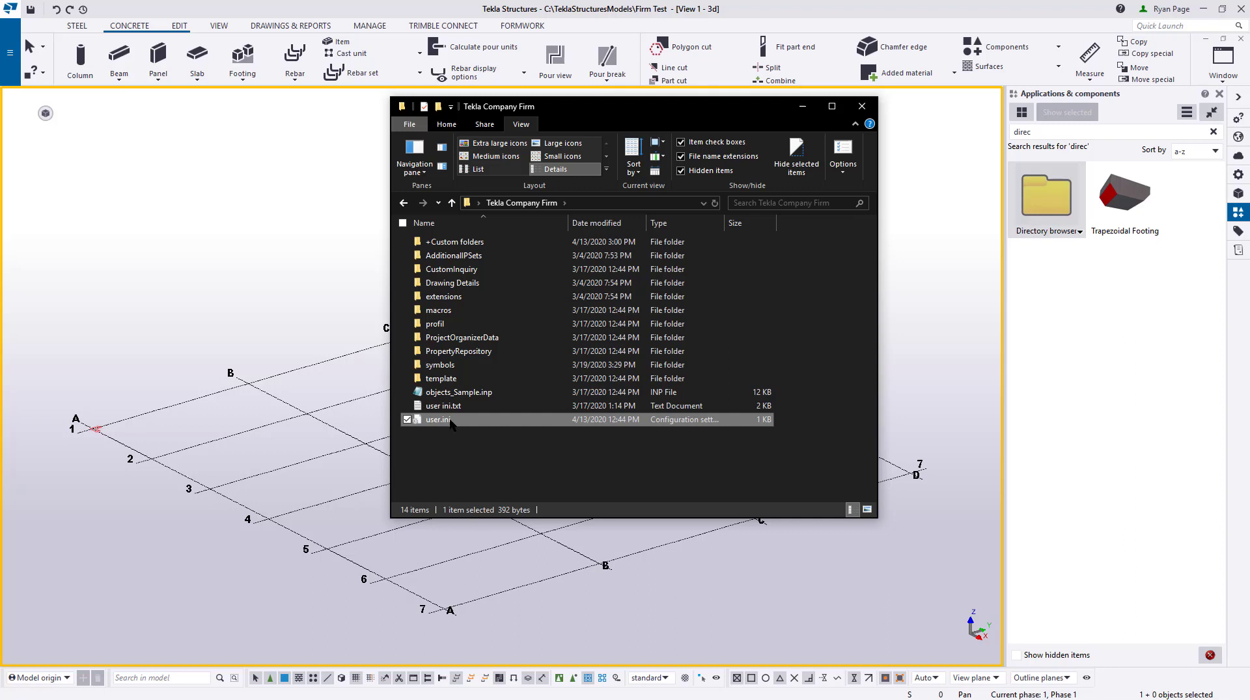
{"action": "left_click", "coordinate": [861, 106]}
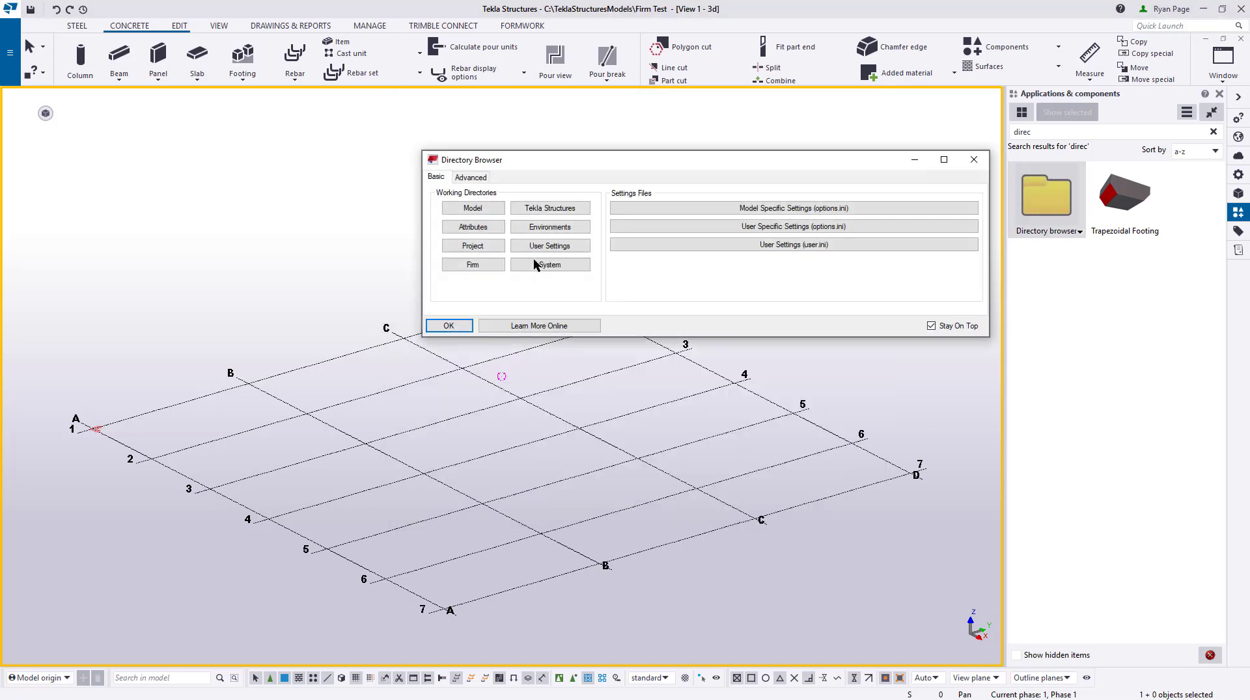
Step: Reopen the User Settings folder from the Directory Browser and reach the closing Thank You screen
{"action": "left_click", "coordinate": [550, 247]}
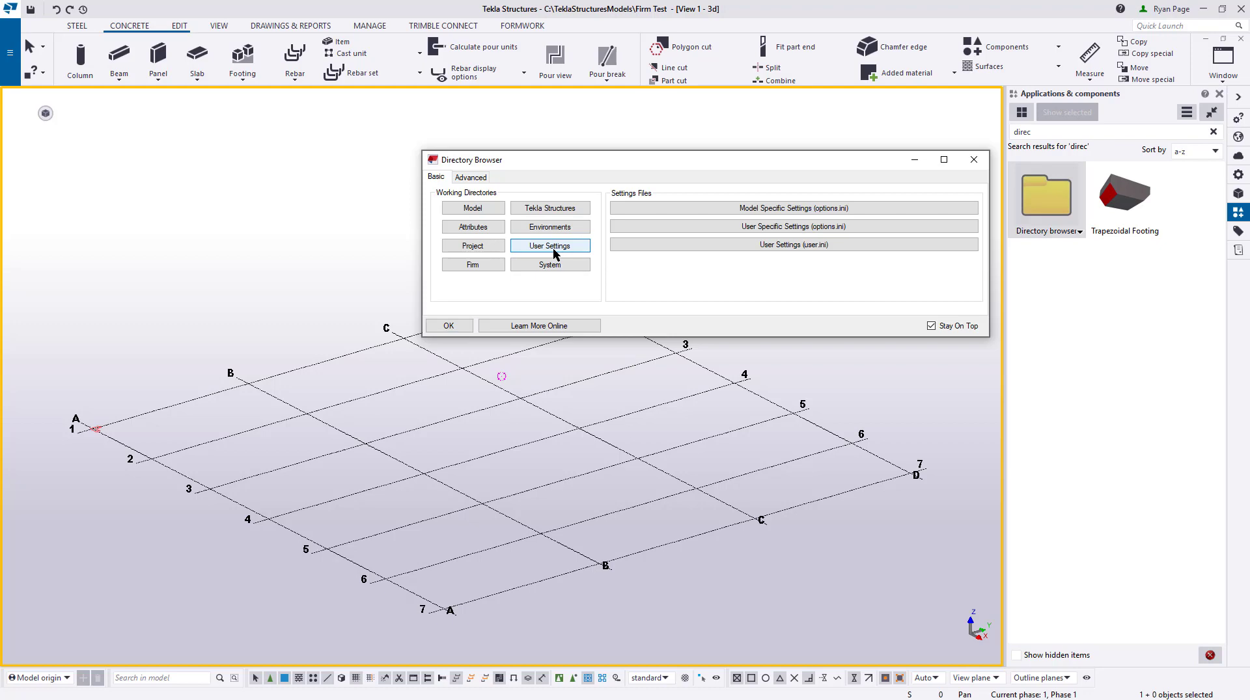
{"action": "left_click", "coordinate": [549, 246]}
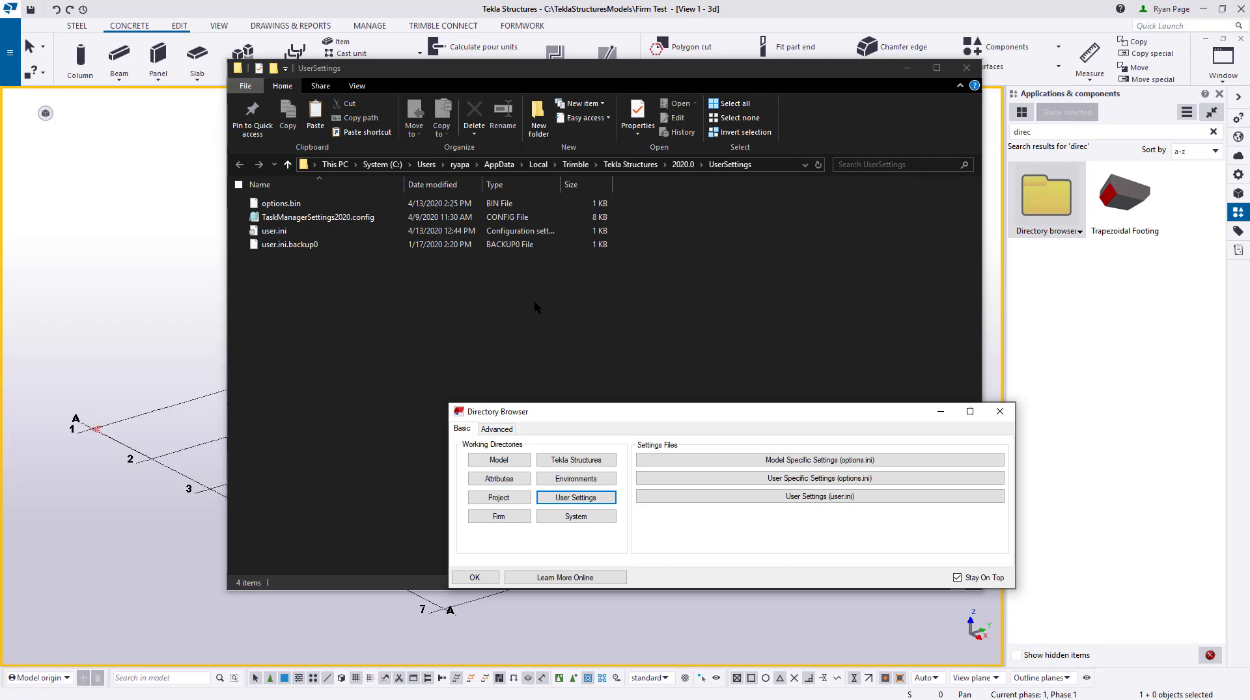
{"action": "left_click", "coordinate": [564, 578]}
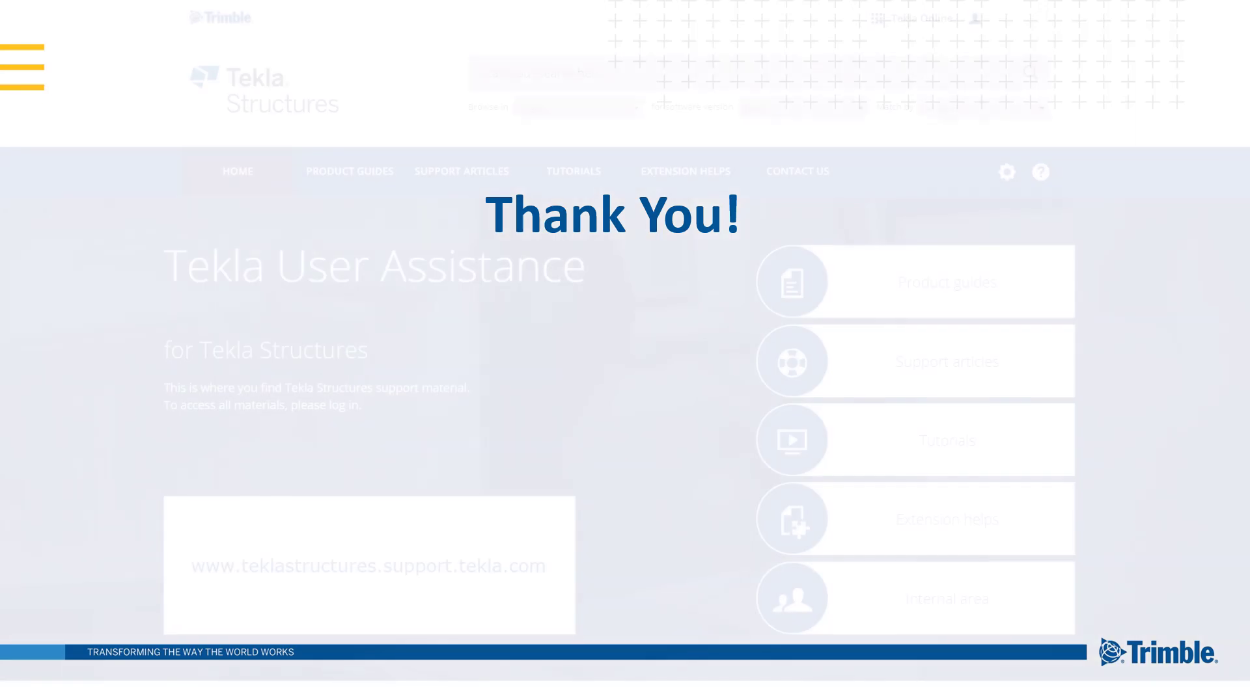